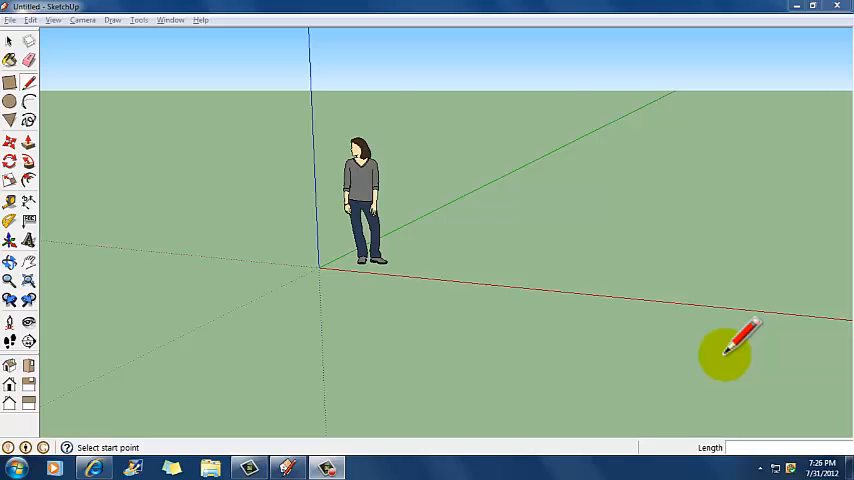
pyautogui.moveTo(95, 85)
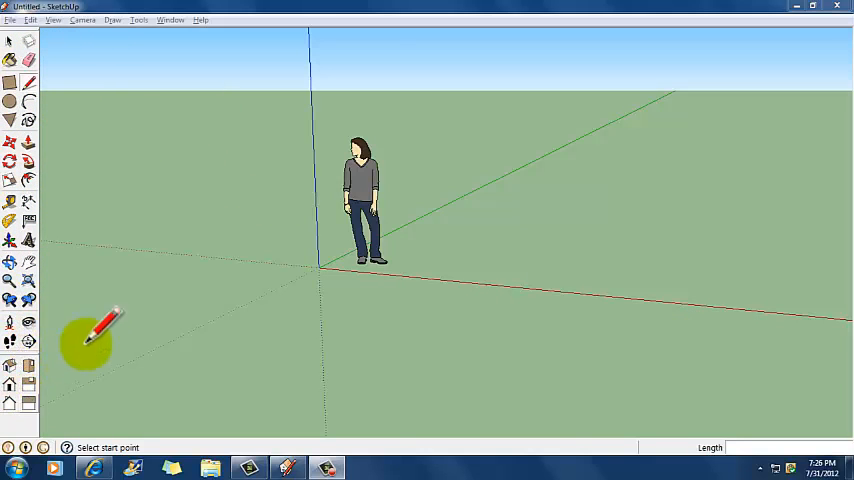
pyautogui.moveTo(95, 130)
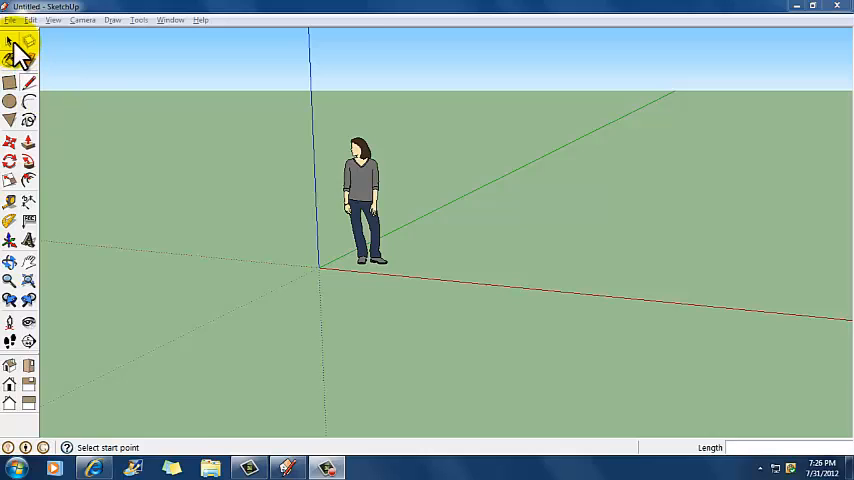
# Start a Line at the model origin, heading along the green axis
pyautogui.click(13, 42)
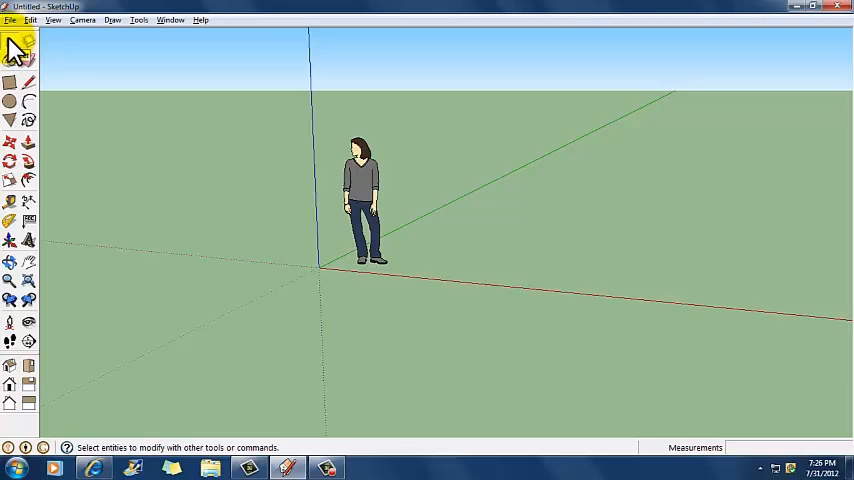
pyautogui.click(10, 43)
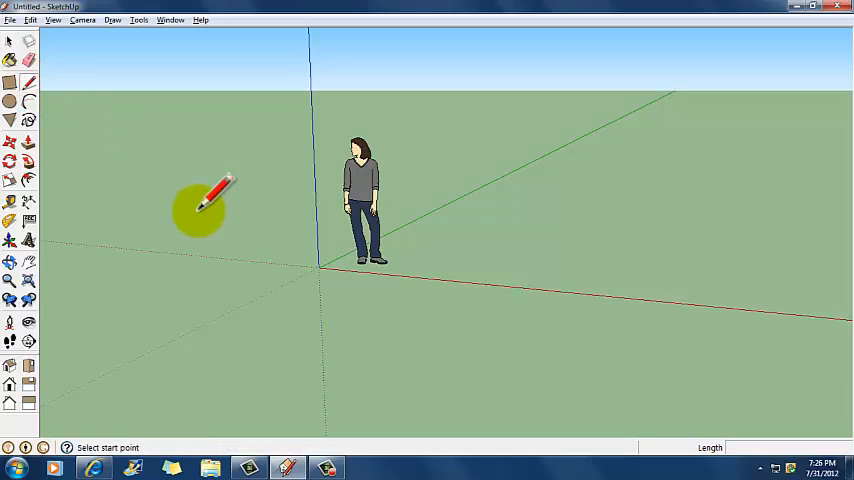
pyautogui.moveTo(440, 220)
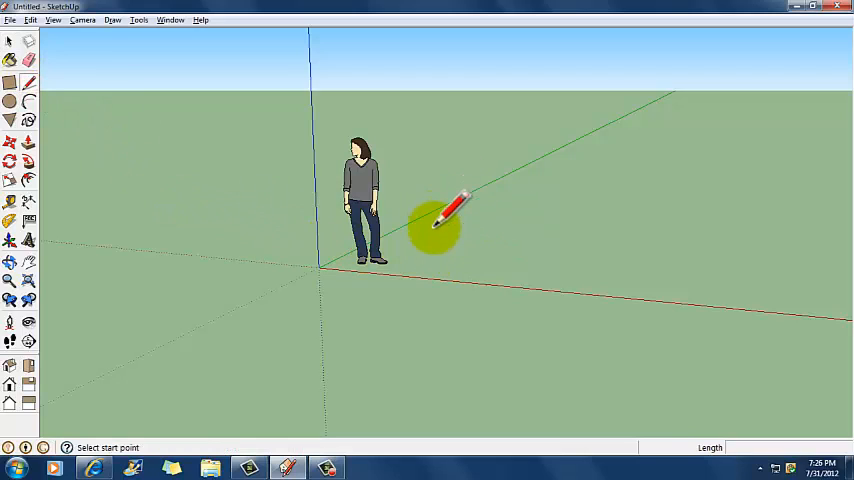
pyautogui.moveTo(470, 225)
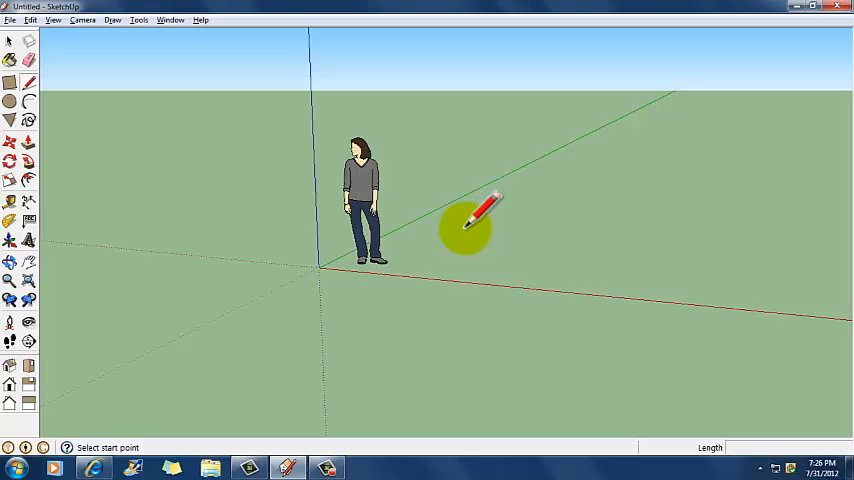
pyautogui.moveTo(325, 265)
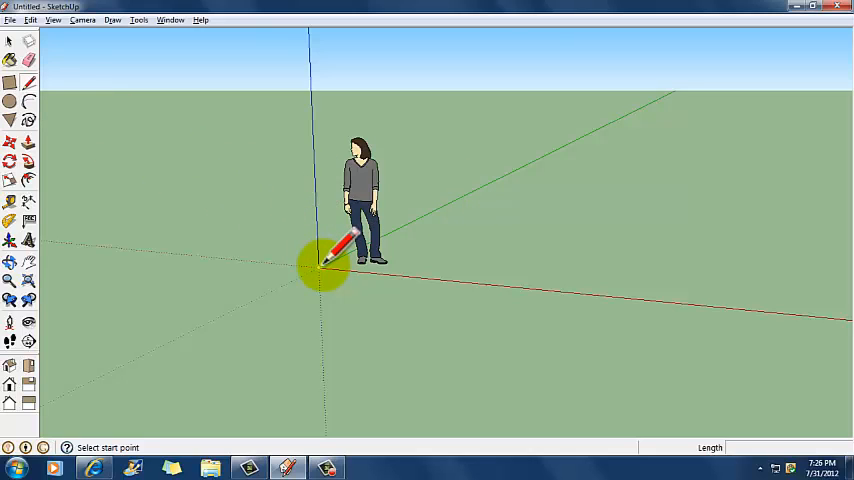
pyautogui.moveTo(325, 270)
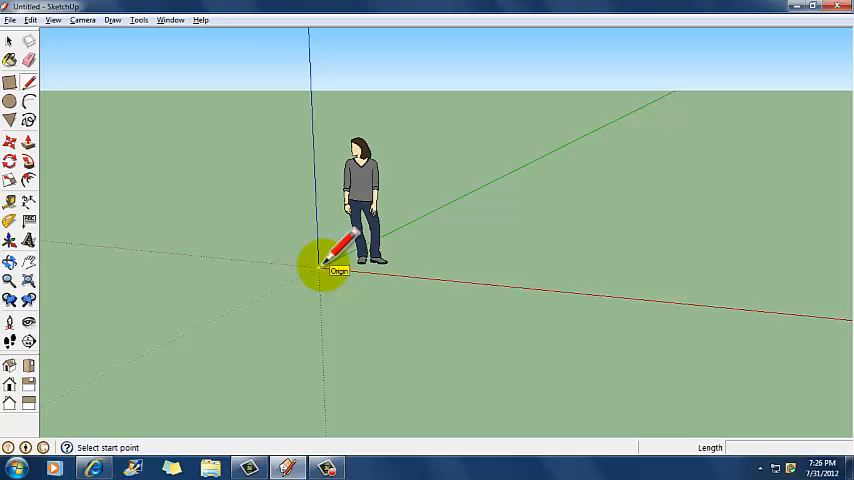
pyautogui.moveTo(320, 150)
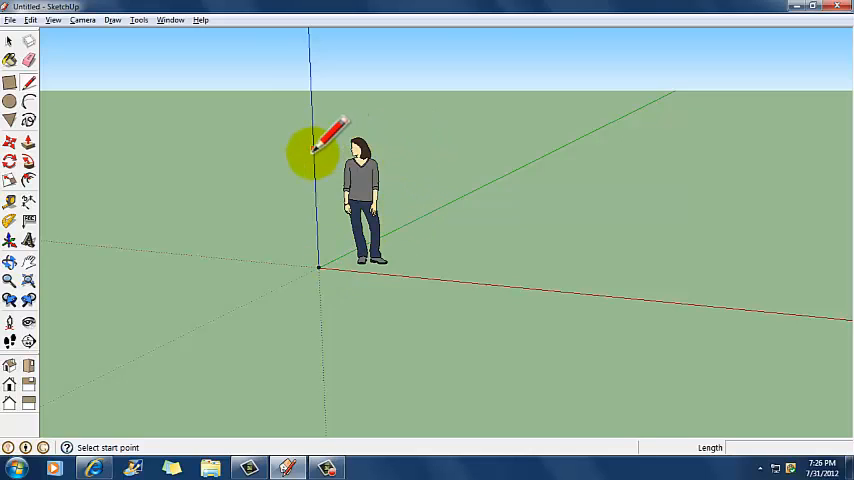
pyautogui.moveTo(405, 165)
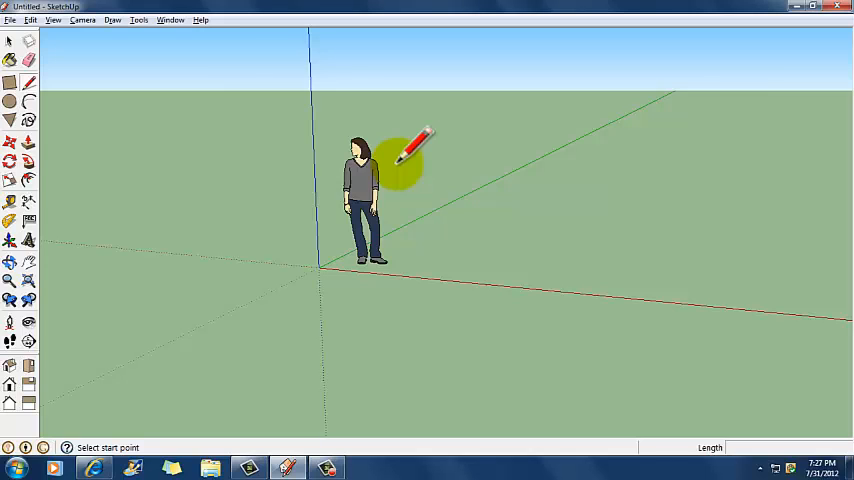
pyautogui.click(29, 86)
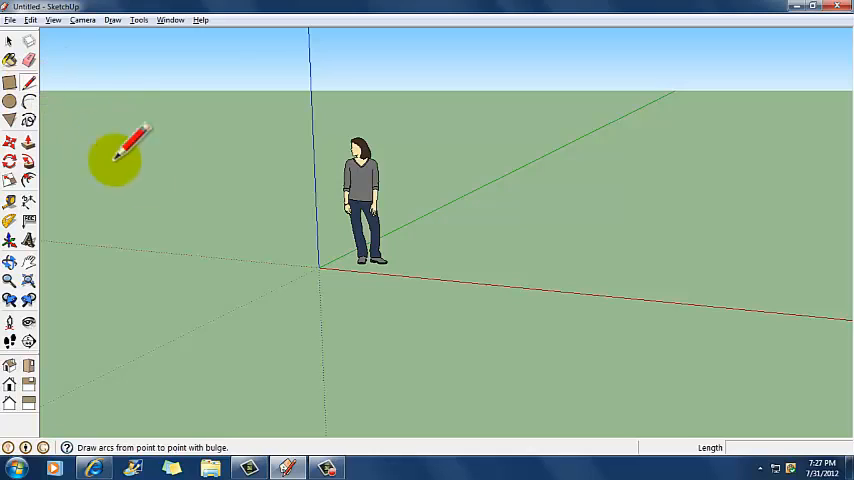
pyautogui.moveTo(325, 270)
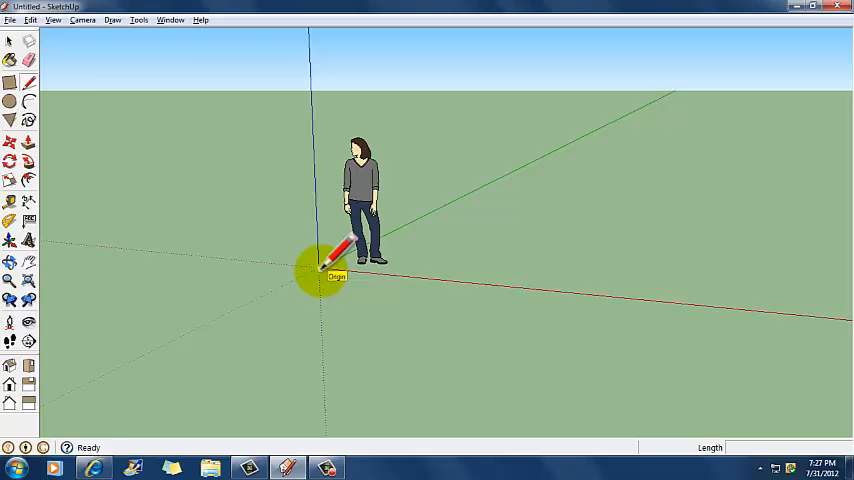
pyautogui.moveTo(343, 228)
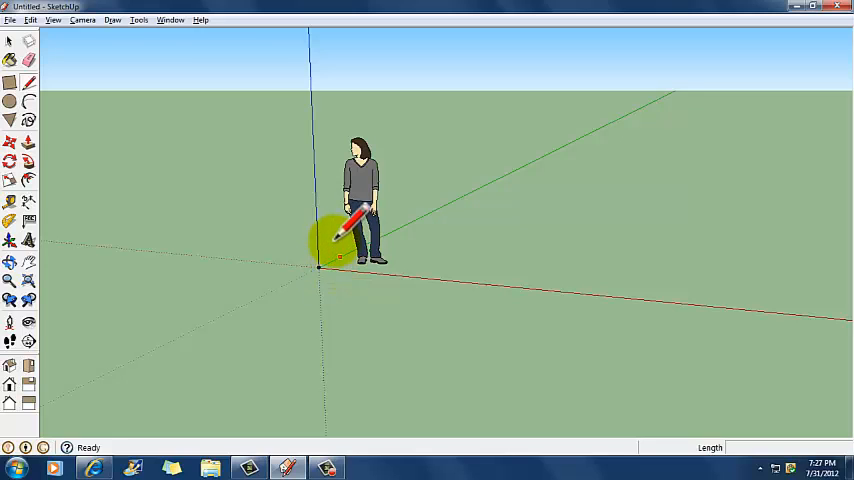
pyautogui.moveTo(280, 215)
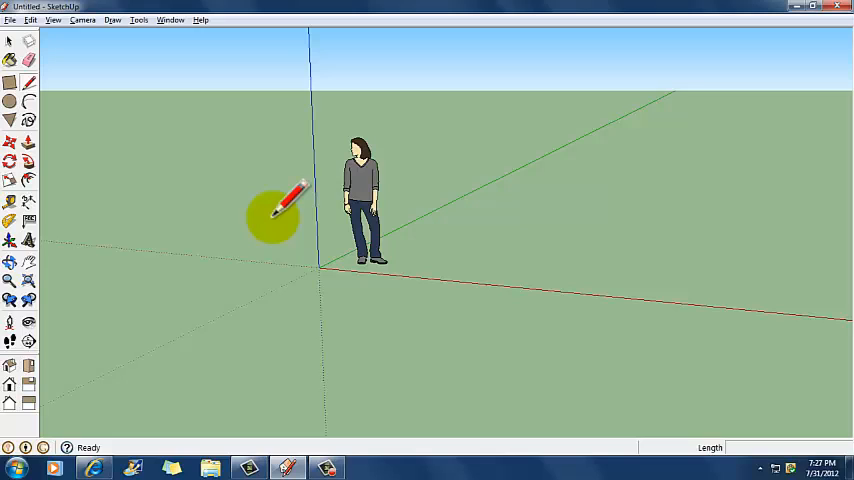
pyautogui.moveTo(322, 270)
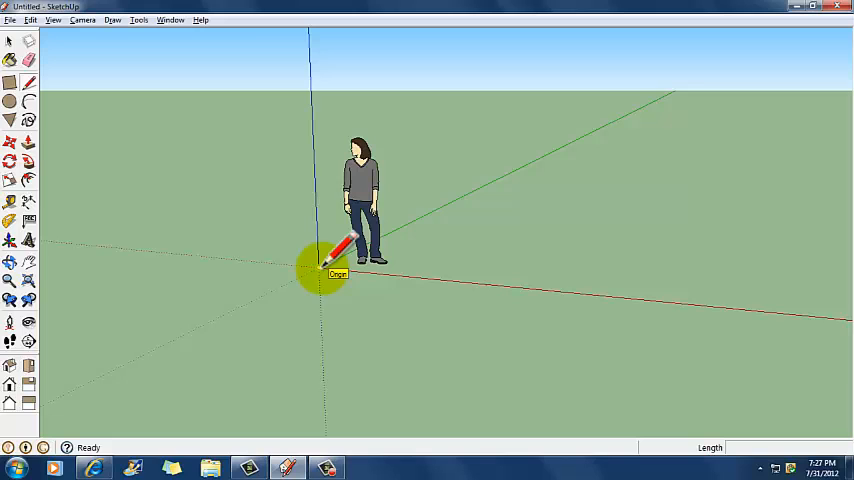
pyautogui.click(322, 270)
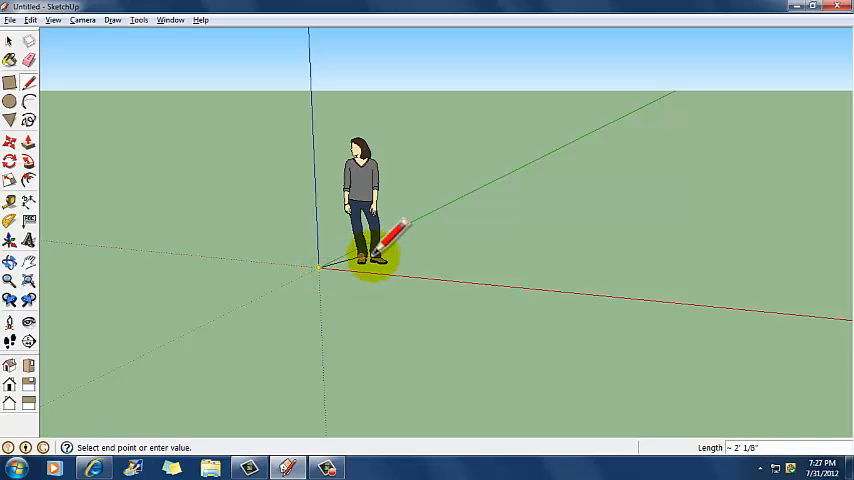
pyautogui.moveTo(213, 188)
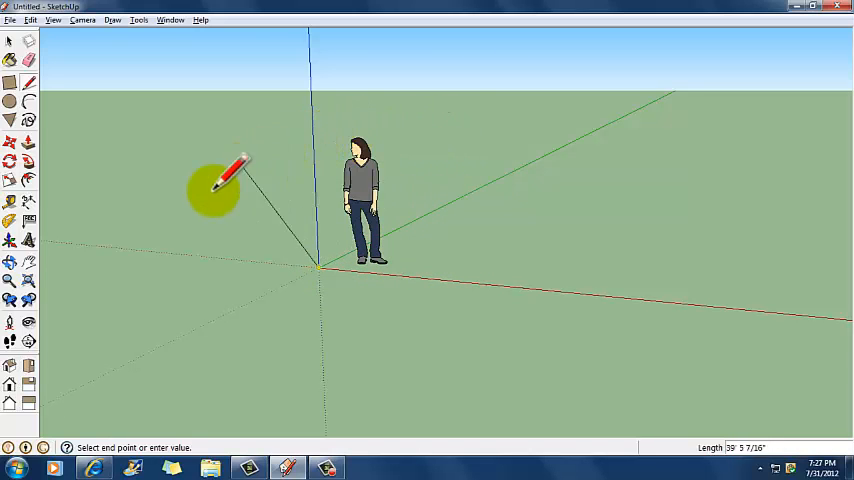
pyautogui.moveTo(565, 245)
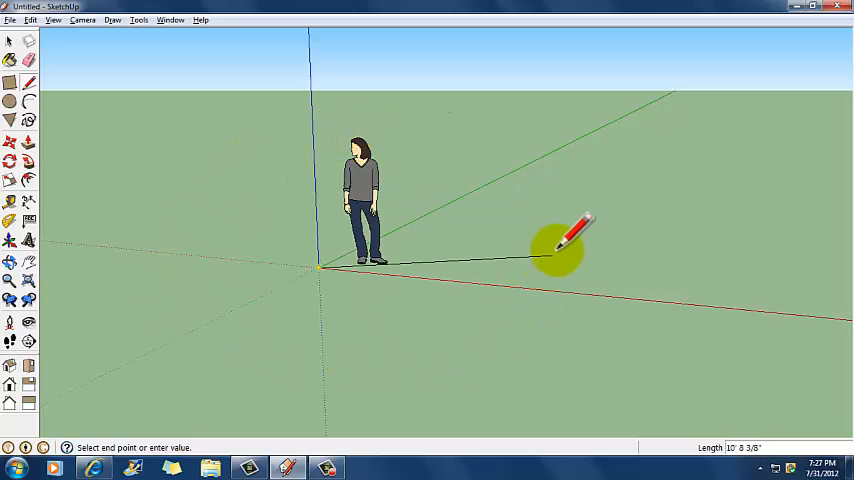
pyautogui.moveTo(325, 90)
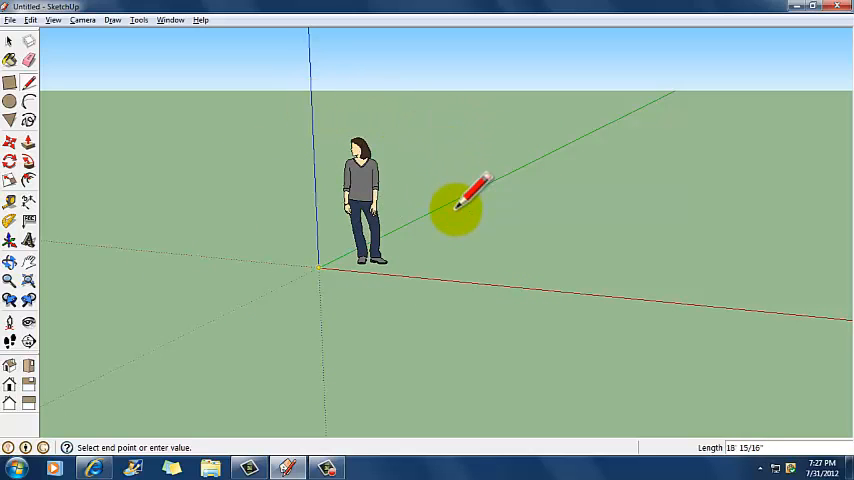
pyautogui.moveTo(483, 180)
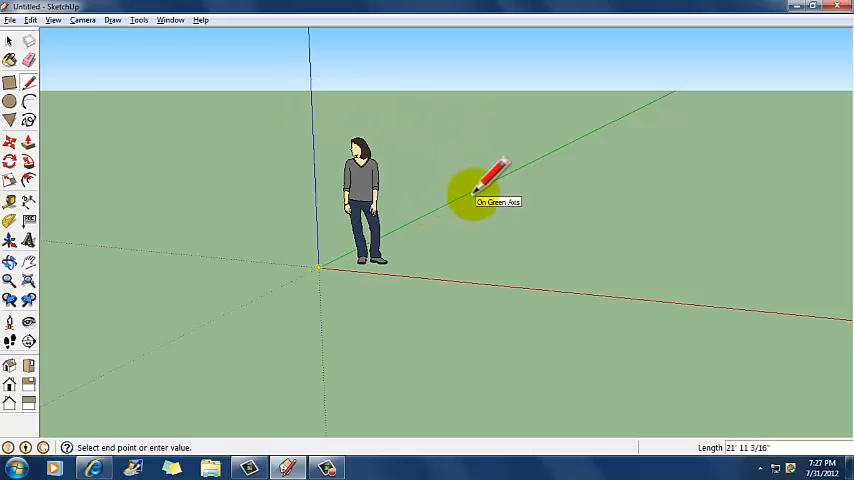
pyautogui.moveTo(483, 185)
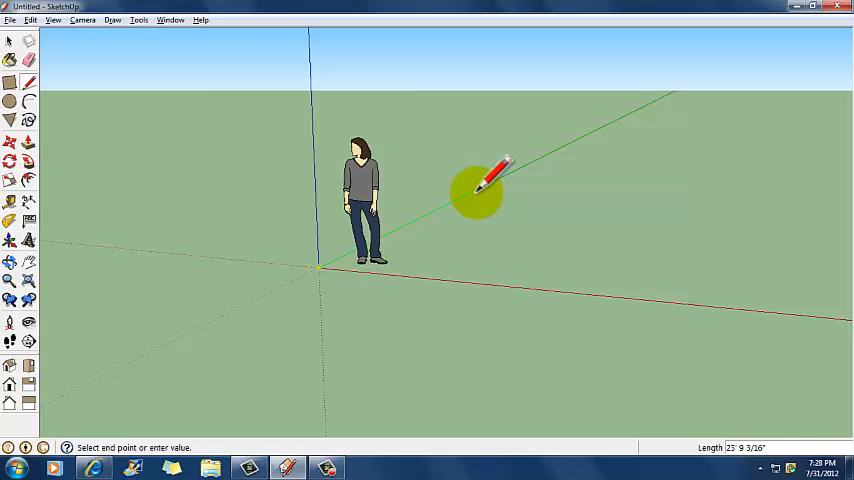
pyautogui.moveTo(478, 175)
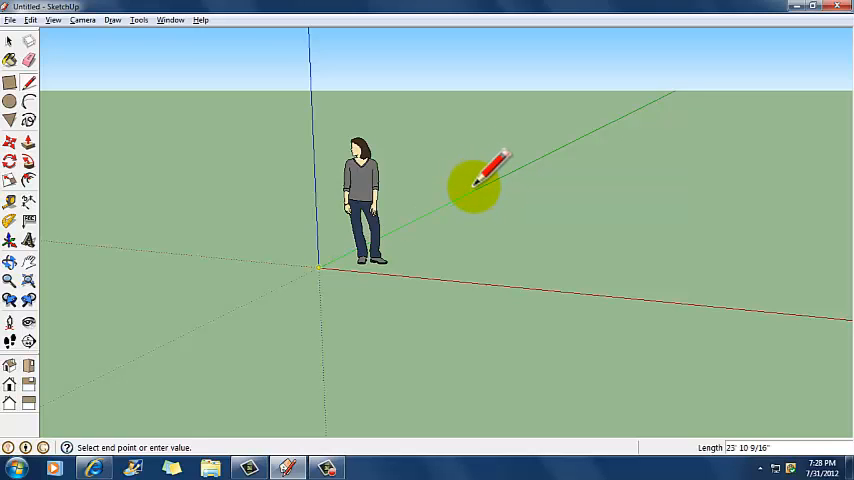
pyautogui.moveTo(483, 180)
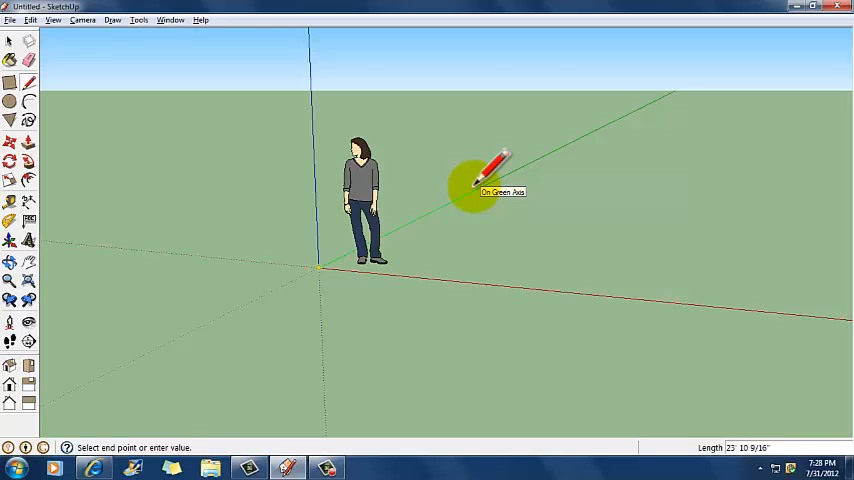
pyautogui.moveTo(483, 185)
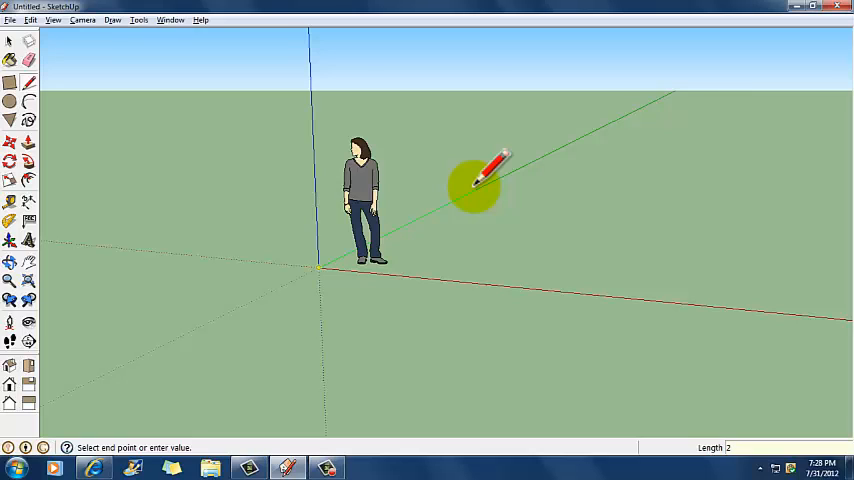
# Enter 25 as the first floor edge's length along the green axis
pyautogui.write("25'")
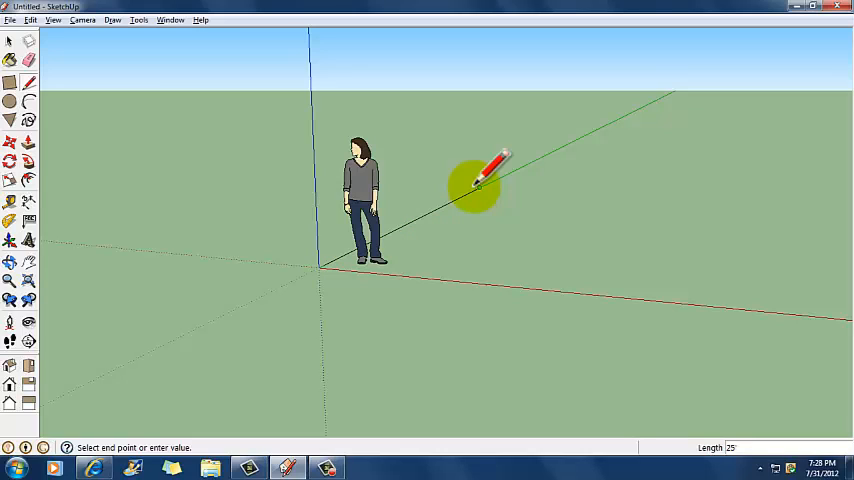
pyautogui.moveTo(530, 140)
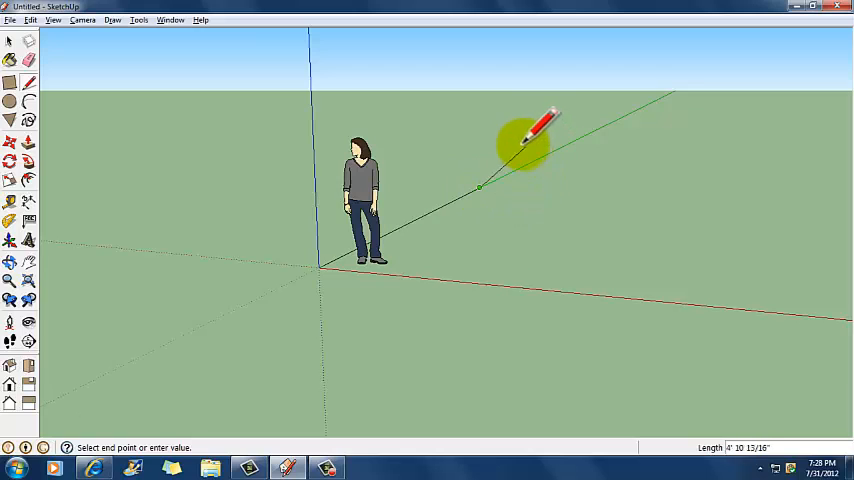
pyautogui.moveTo(520, 210)
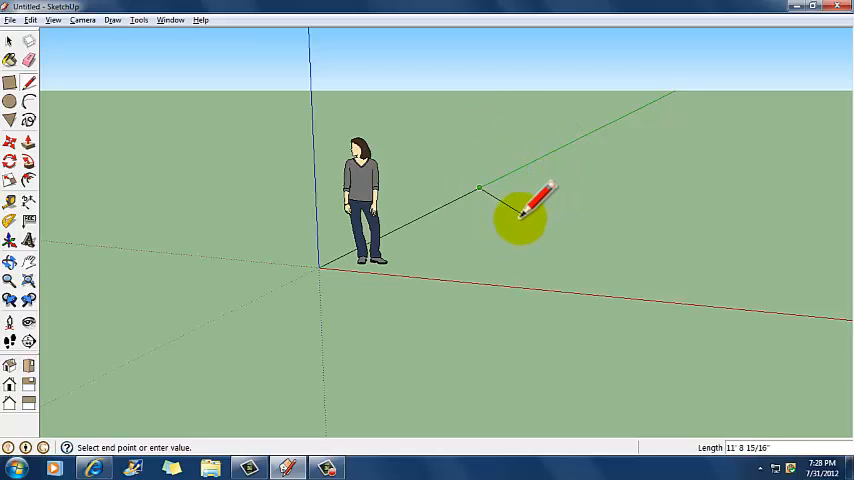
pyautogui.moveTo(550, 205)
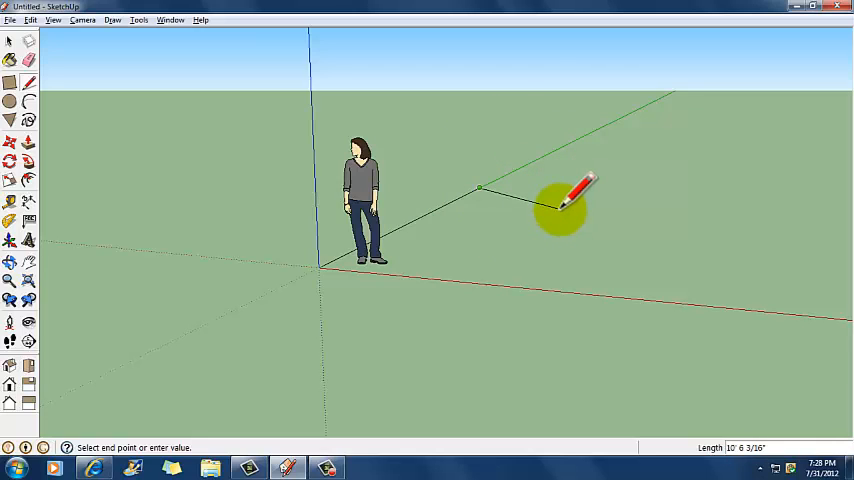
pyautogui.moveTo(545, 215)
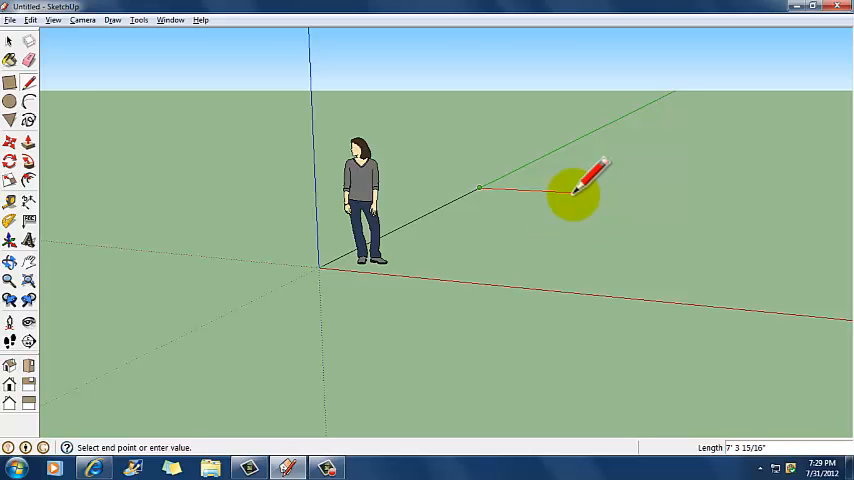
pyautogui.moveTo(580, 185)
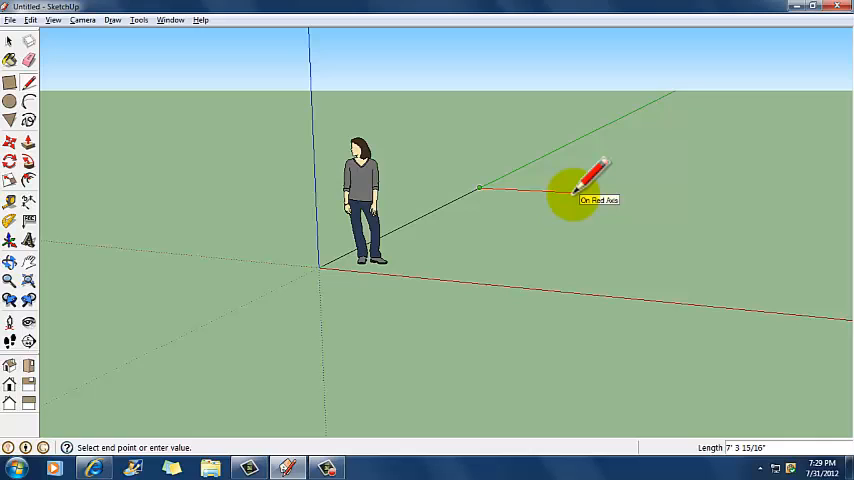
pyautogui.moveTo(500, 145)
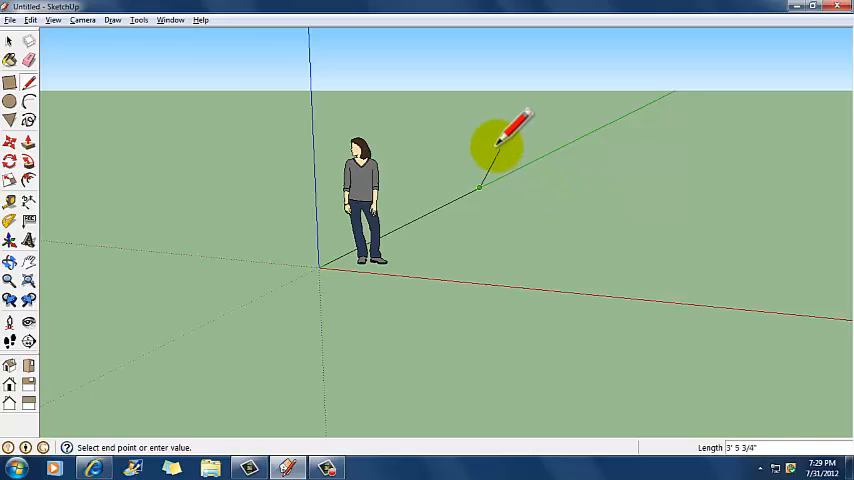
pyautogui.moveTo(483, 130)
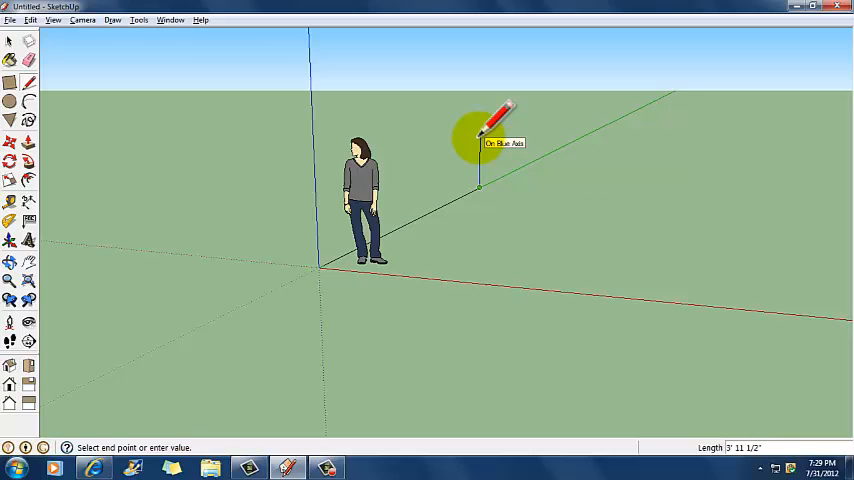
pyautogui.moveTo(520, 165)
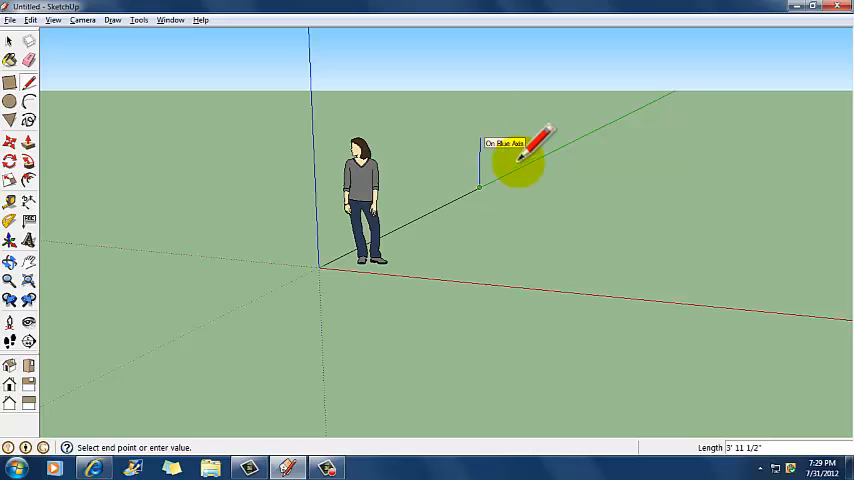
pyautogui.moveTo(570, 185)
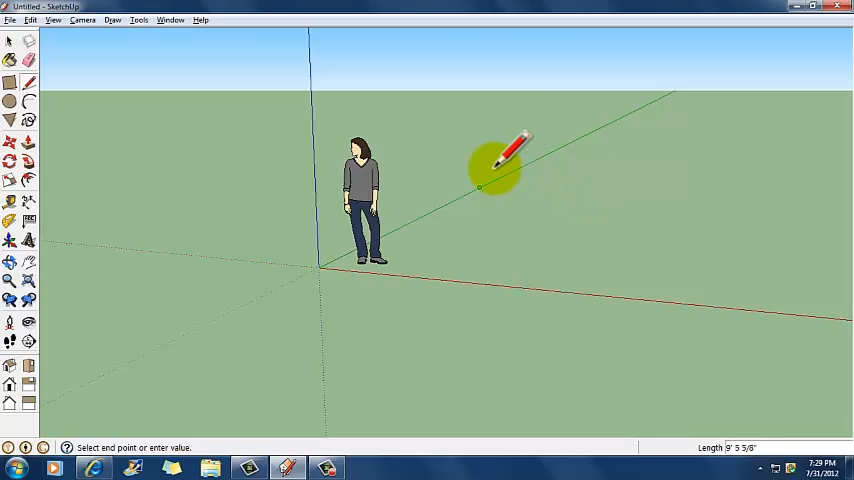
pyautogui.moveTo(455, 215)
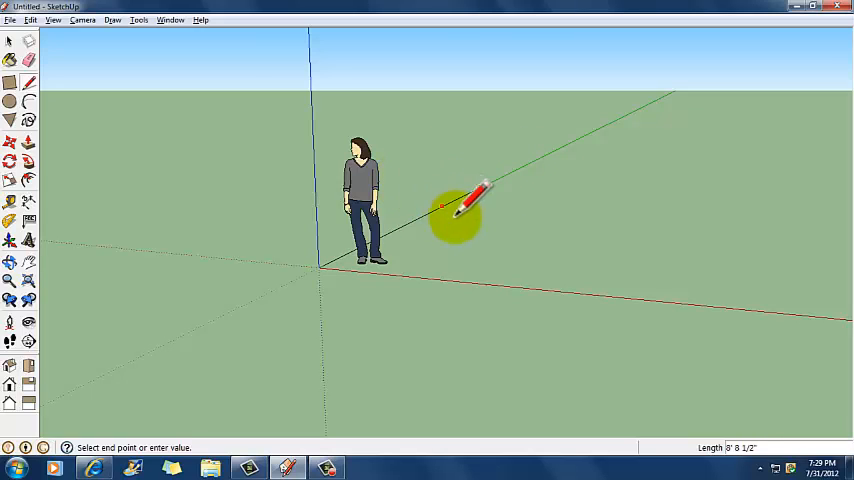
pyautogui.moveTo(488, 215)
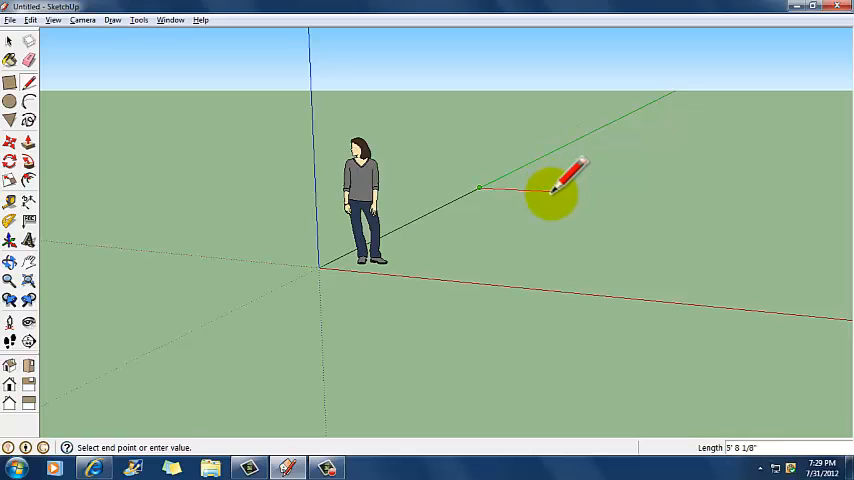
pyautogui.moveTo(553, 188)
pyautogui.write("50'")
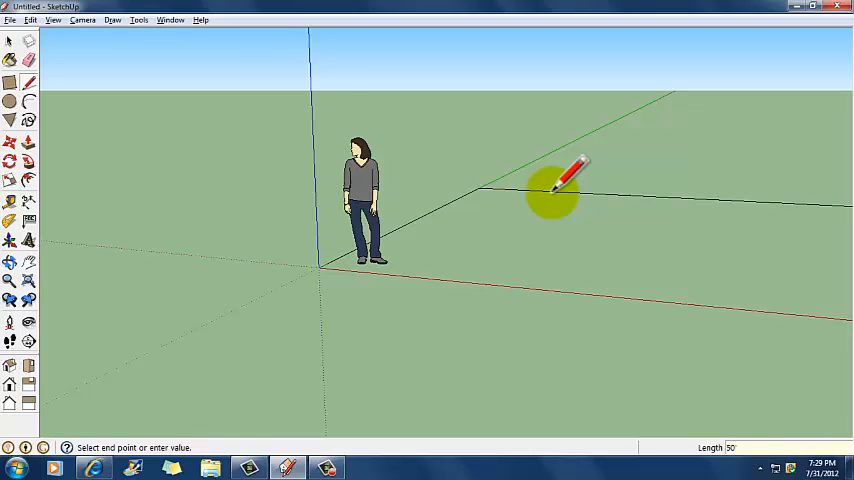
pyautogui.moveTo(585, 155)
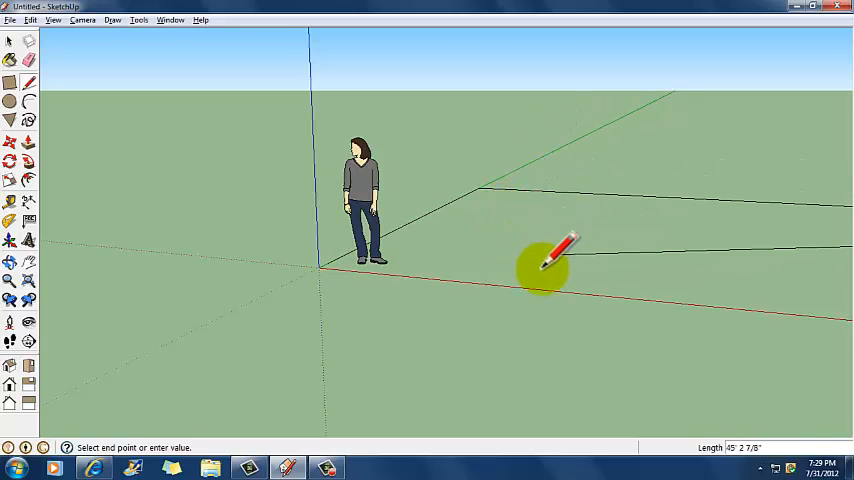
pyautogui.moveTo(545, 248)
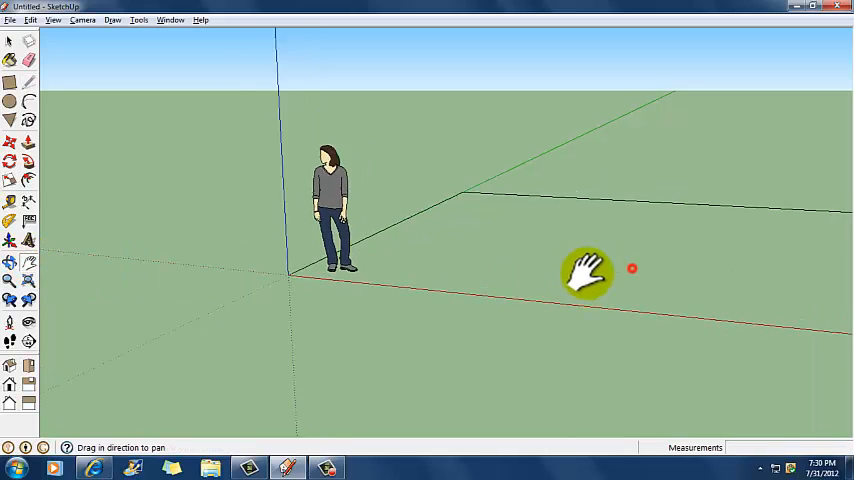
# Pan to the far end of the 50-foot edge and resume drawing lines there
pyautogui.moveTo(590, 270); pyautogui.dragTo(690, 300)
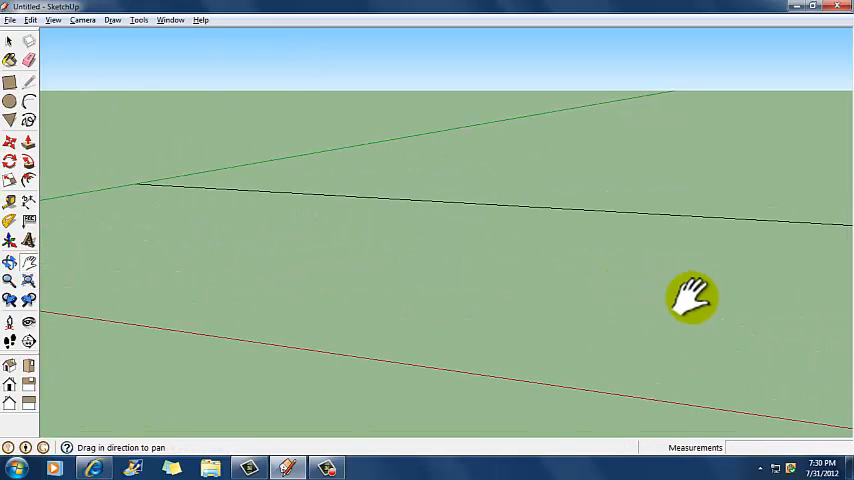
pyautogui.moveTo(692, 297); pyautogui.dragTo(475, 218)
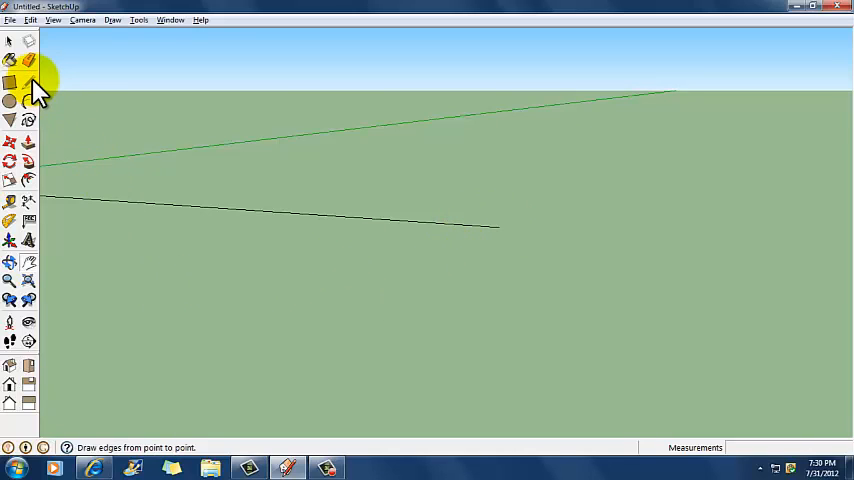
pyautogui.click(498, 227)
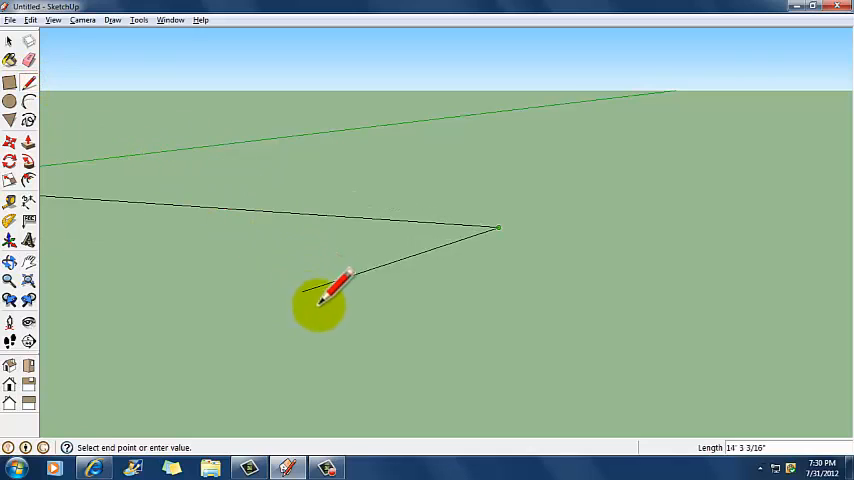
pyautogui.moveTo(280, 410)
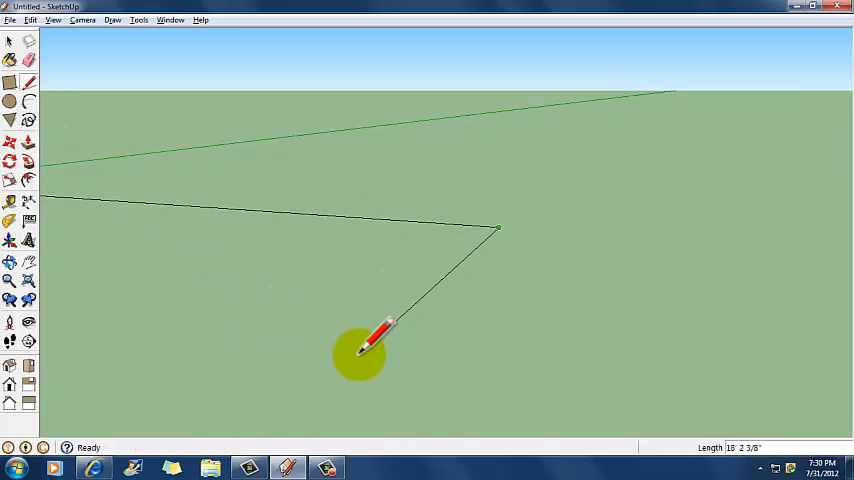
pyautogui.moveTo(370, 330)
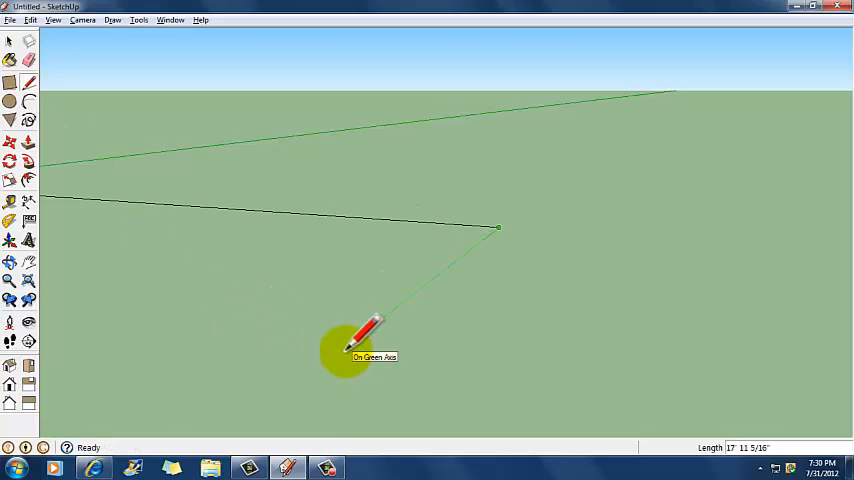
pyautogui.moveTo(258, 408)
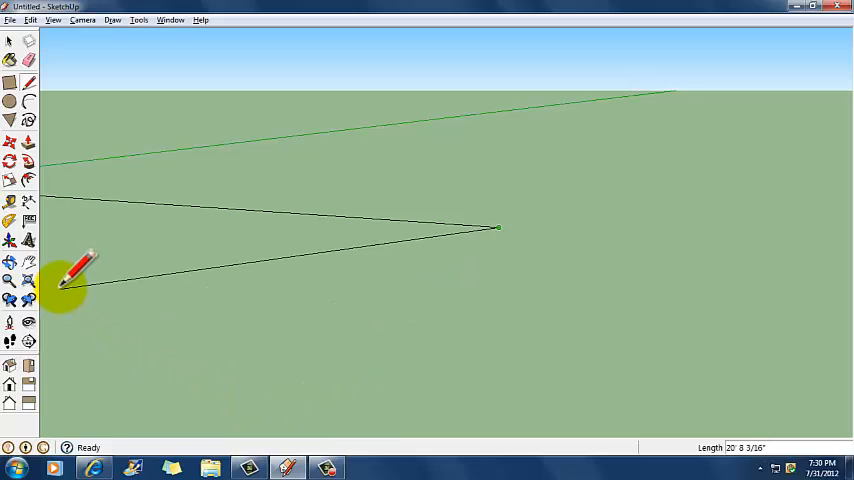
pyautogui.moveTo(290, 390)
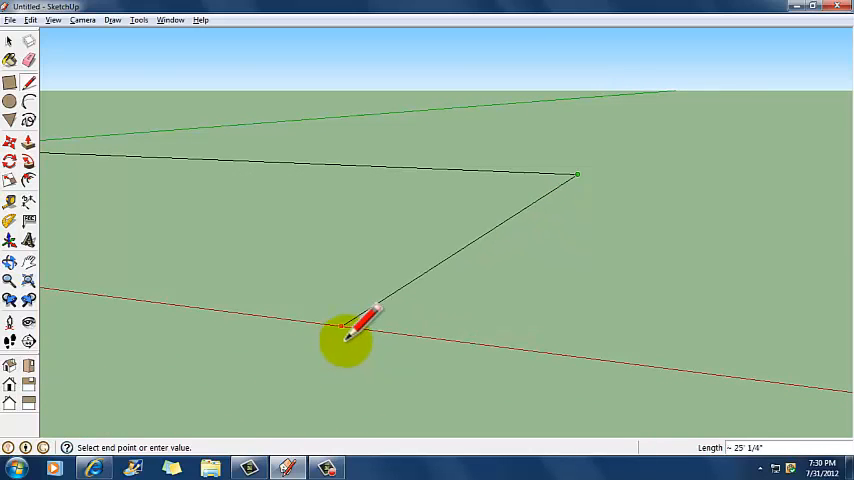
pyautogui.moveTo(395, 330)
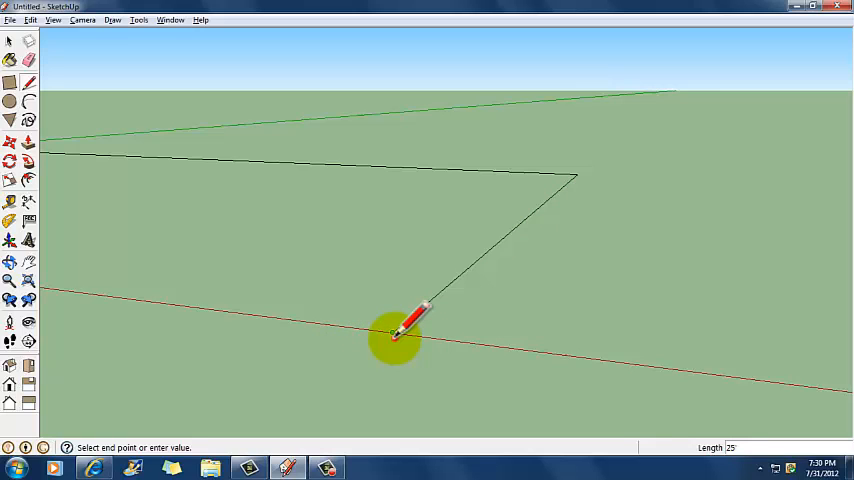
pyautogui.moveTo(285, 305)
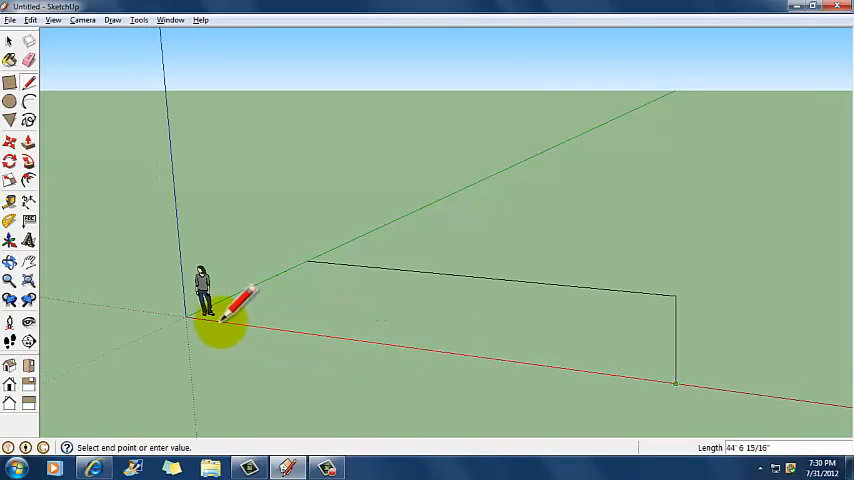
pyautogui.click(190, 318)
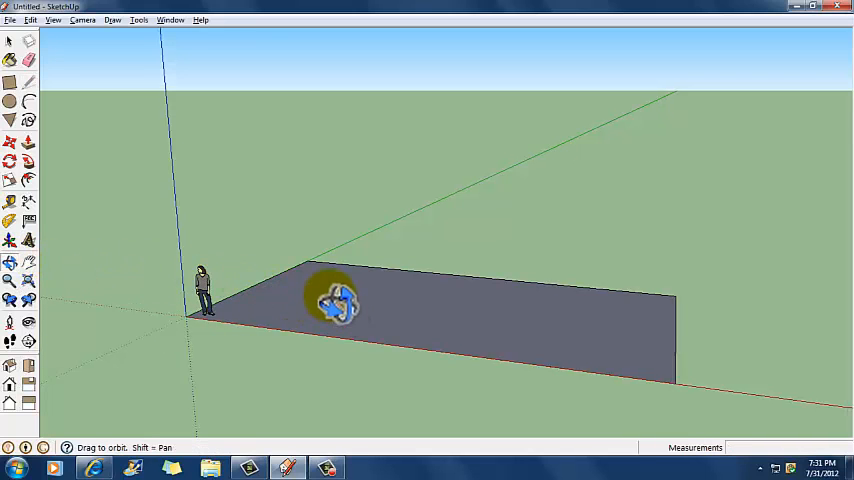
pyautogui.click(9, 280)
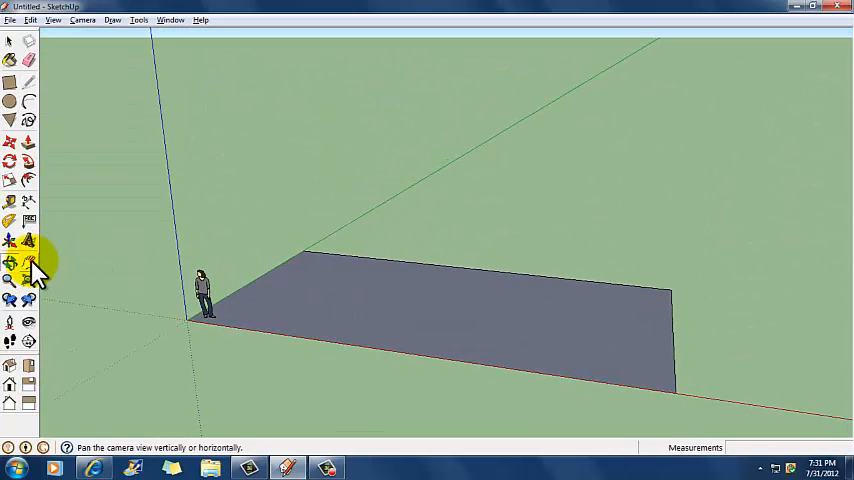
pyautogui.click(9, 260)
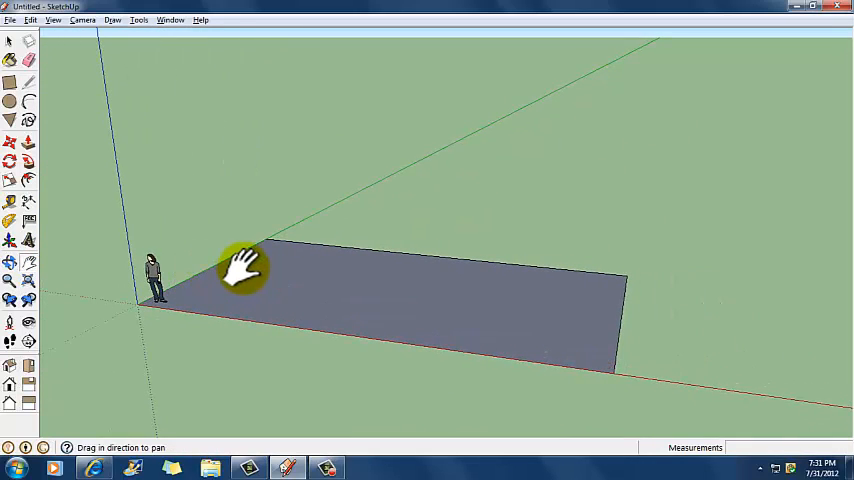
pyautogui.moveTo(290, 245)
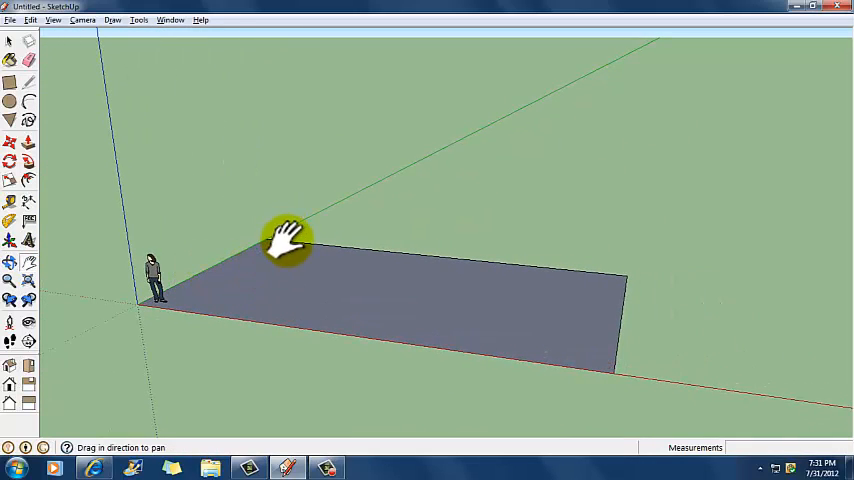
pyautogui.click(11, 41)
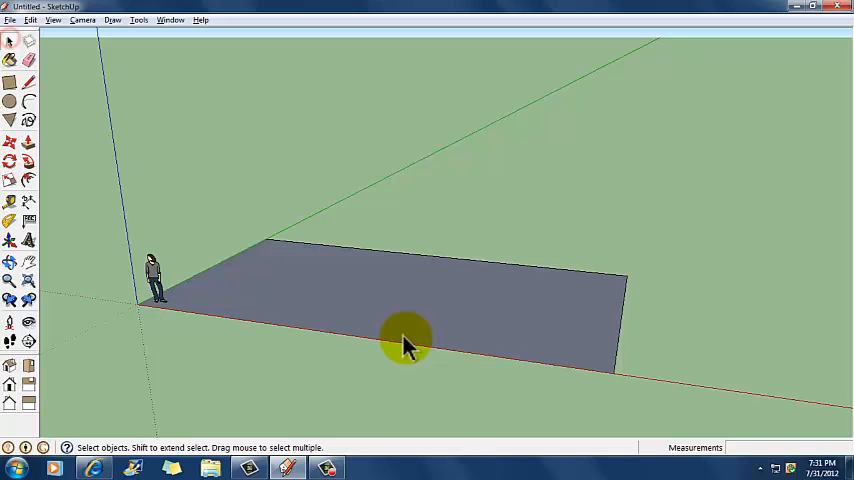
pyautogui.moveTo(418, 298)
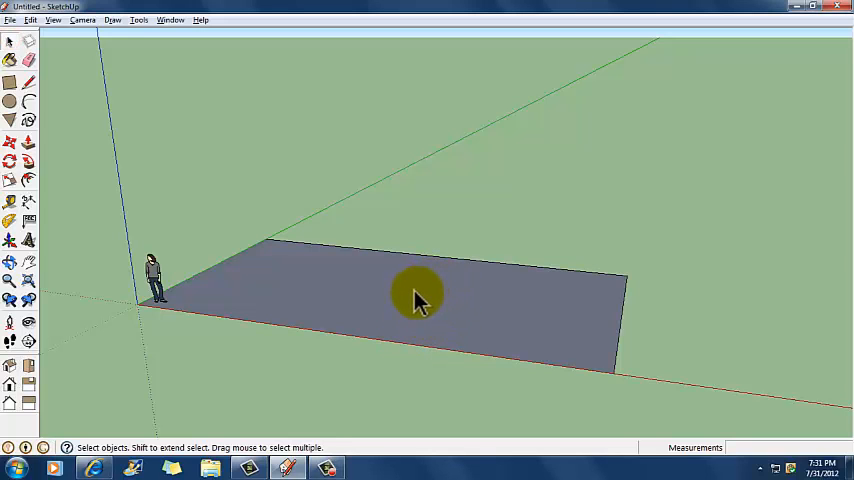
pyautogui.moveTo(420, 300); pyautogui.dragTo(335, 205)
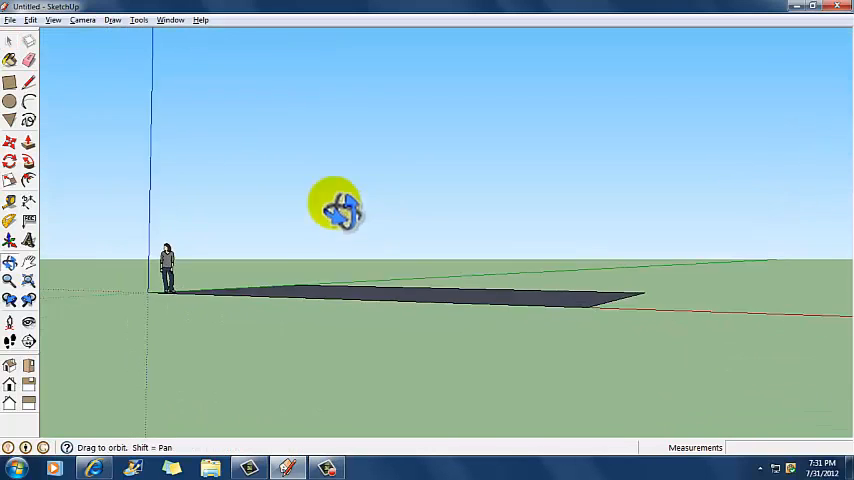
pyautogui.moveTo(335, 207); pyautogui.dragTo(430, 332)
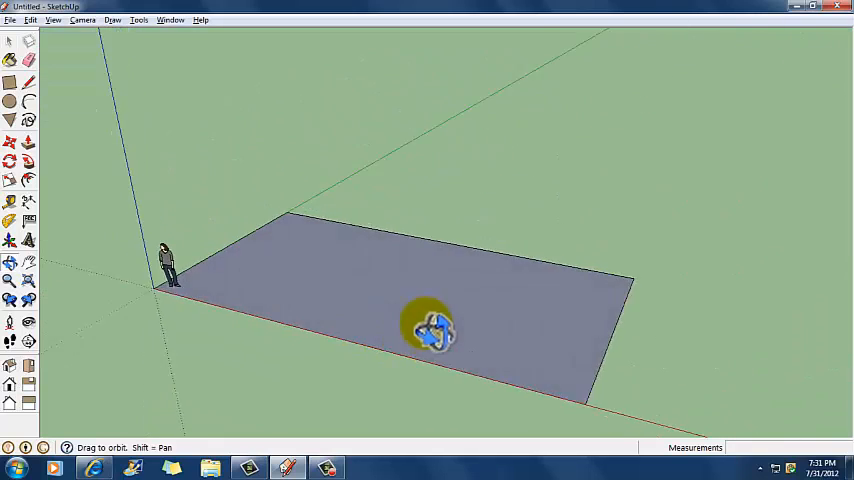
pyautogui.moveTo(430, 335); pyautogui.dragTo(390, 285)
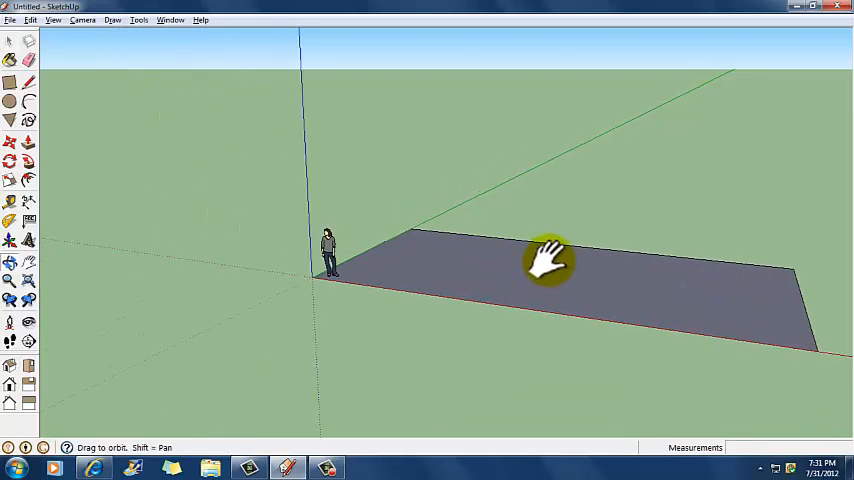
pyautogui.moveTo(550, 260); pyautogui.dragTo(460, 280)
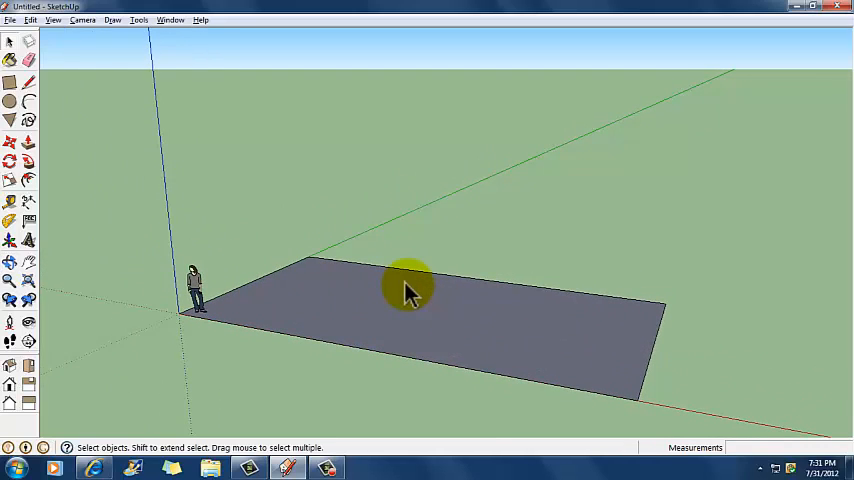
pyautogui.moveTo(462, 252)
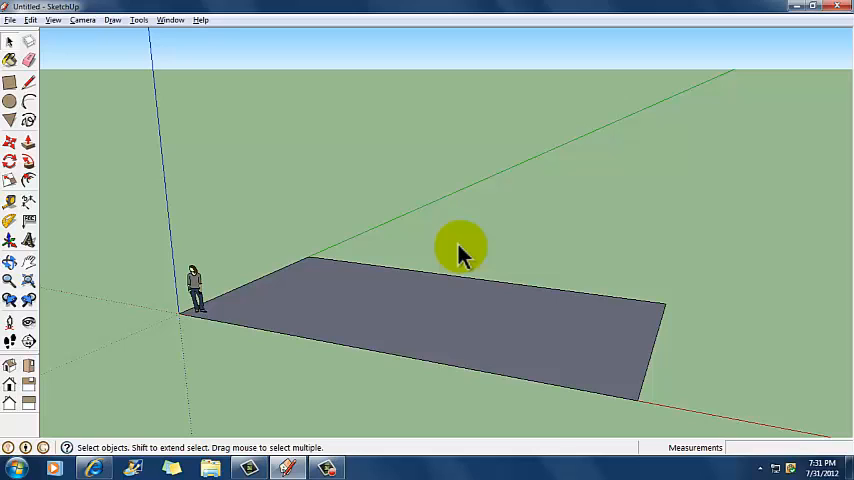
pyautogui.moveTo(470, 245)
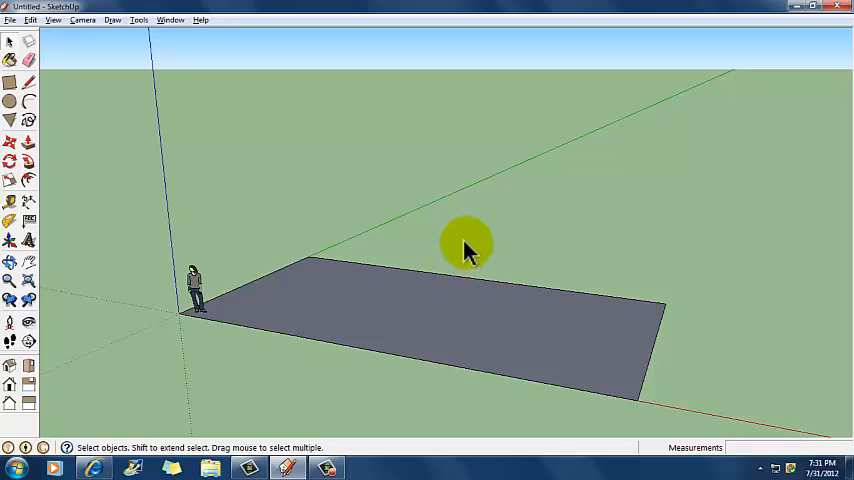
pyautogui.moveTo(450, 232)
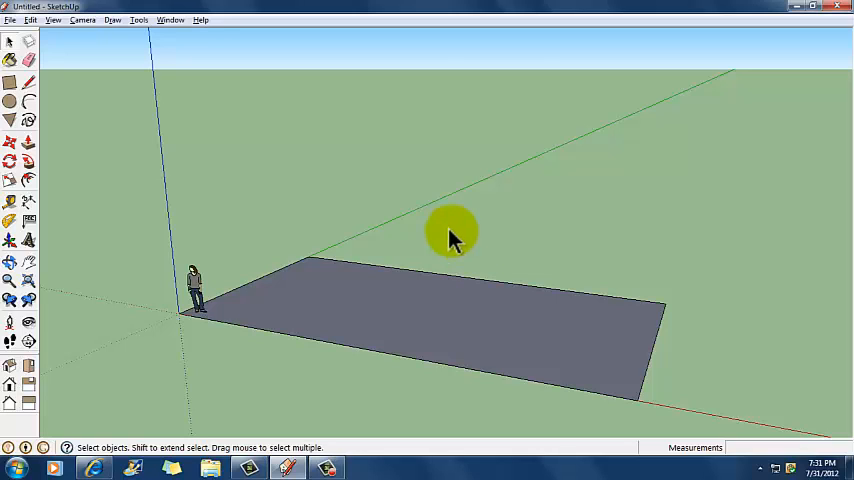
# Push/pull the floor rectangle upward, entering a 12-foot height
pyautogui.click(28, 143)
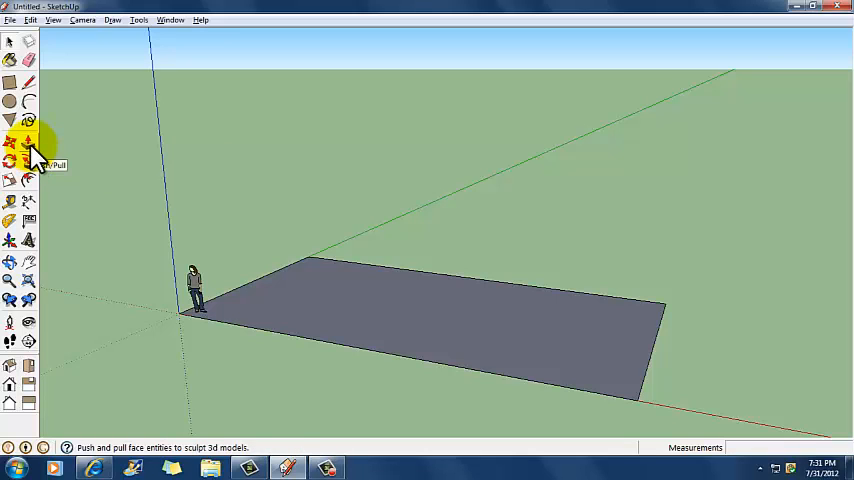
pyautogui.click(28, 143)
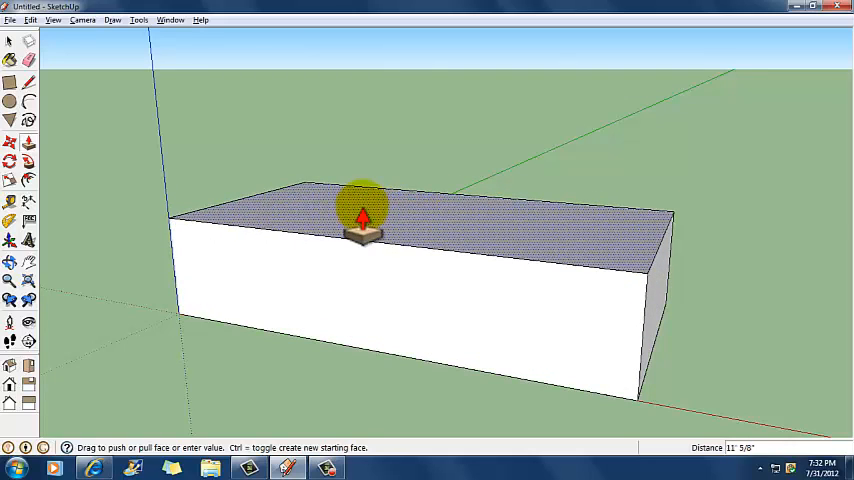
pyautogui.write("12'")
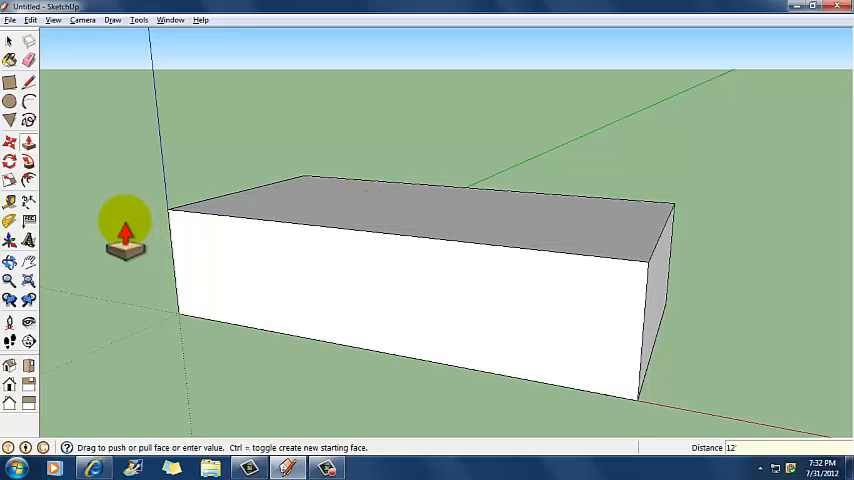
pyautogui.moveTo(150, 250)
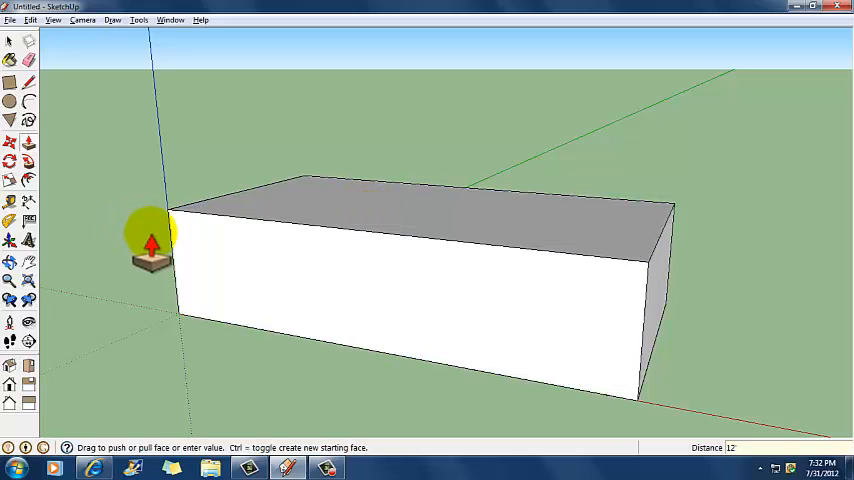
pyautogui.click(9, 207)
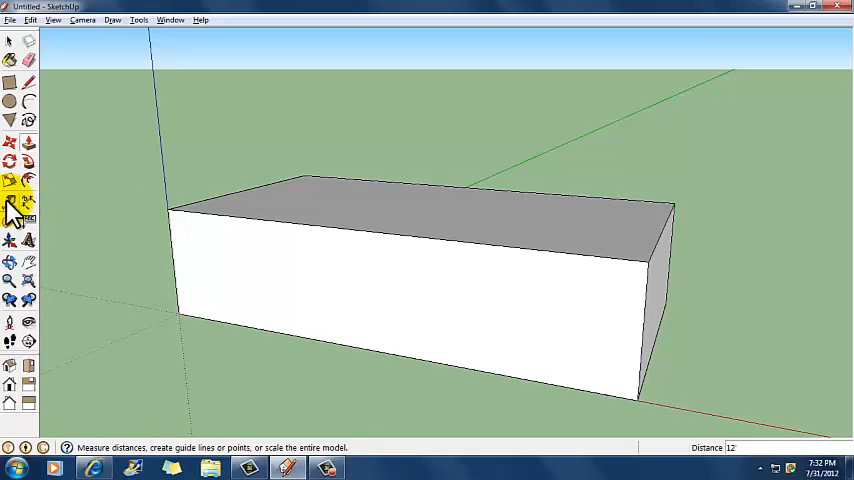
pyautogui.moveTo(12, 205)
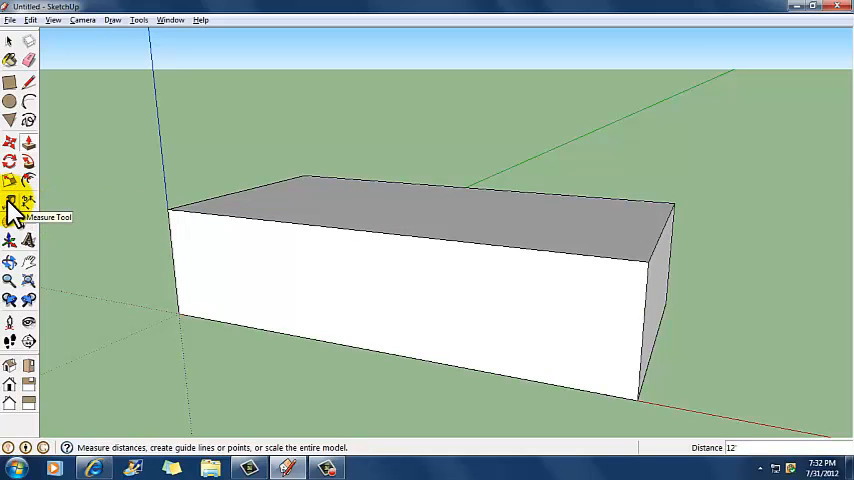
pyautogui.click(10, 200)
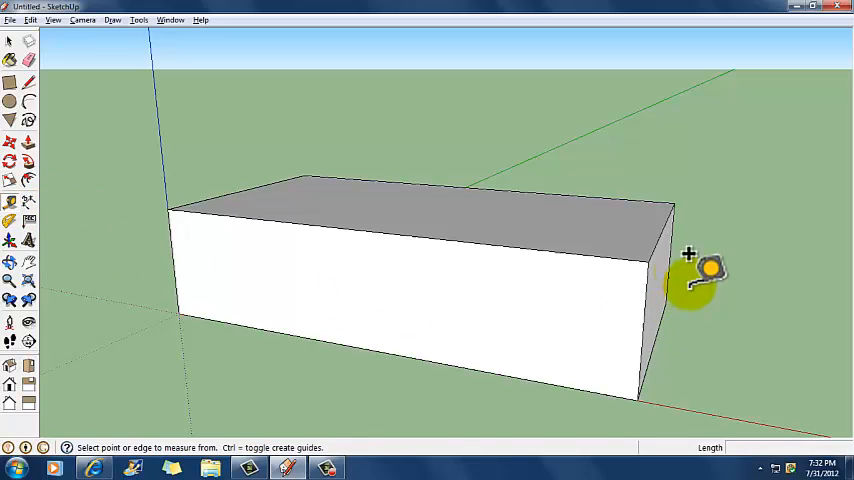
pyautogui.moveTo(650, 235)
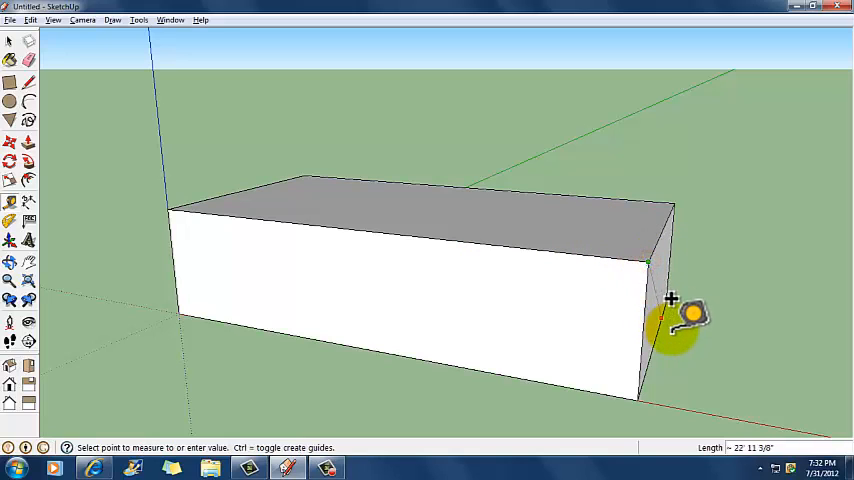
pyautogui.moveTo(637, 390)
pyautogui.write("12'")
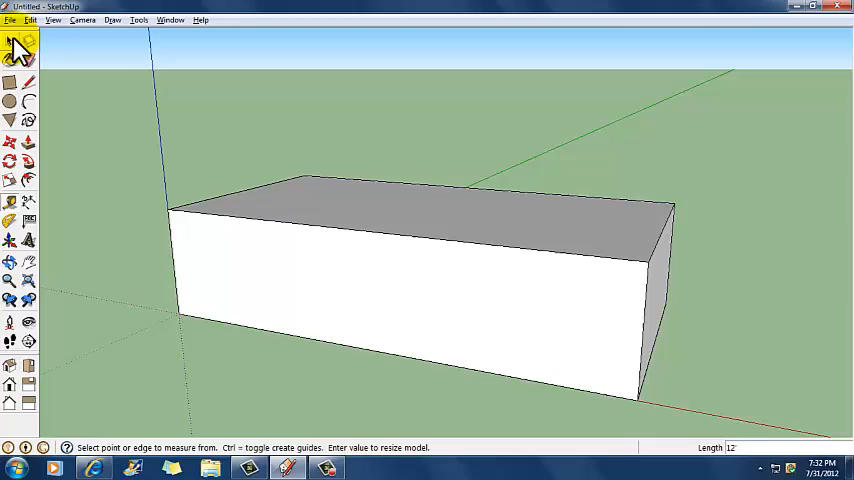
pyautogui.click(11, 42)
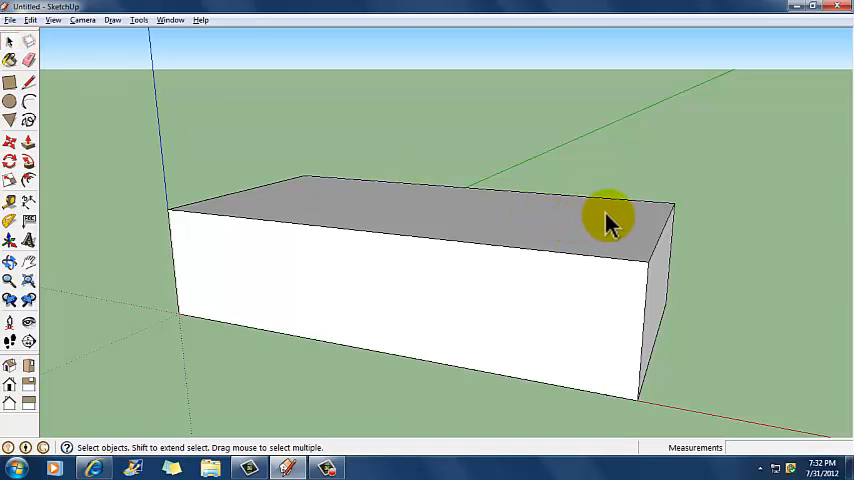
pyautogui.moveTo(630, 255)
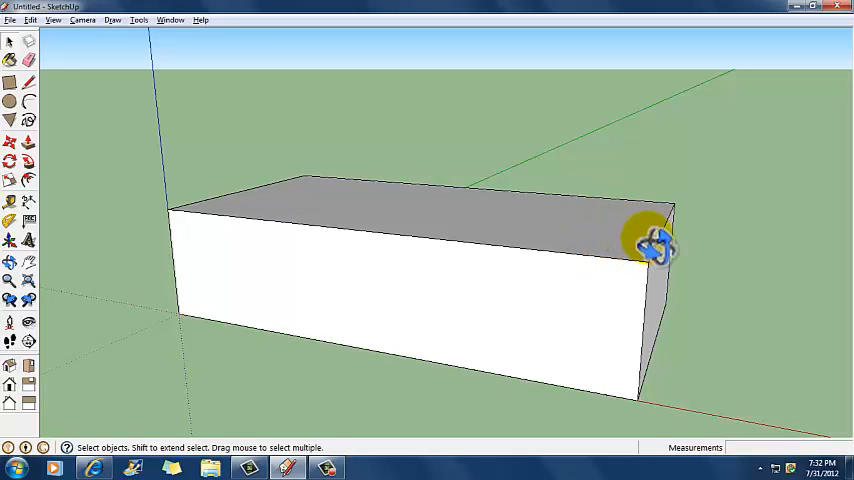
# Orbit onto the box's top face and erase it from the context menu
pyautogui.moveTo(655, 245); pyautogui.dragTo(615, 325)
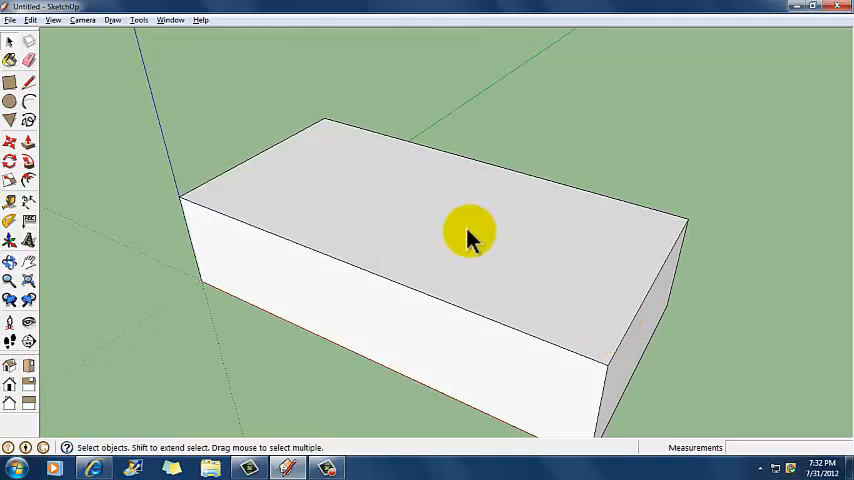
pyautogui.moveTo(375, 210)
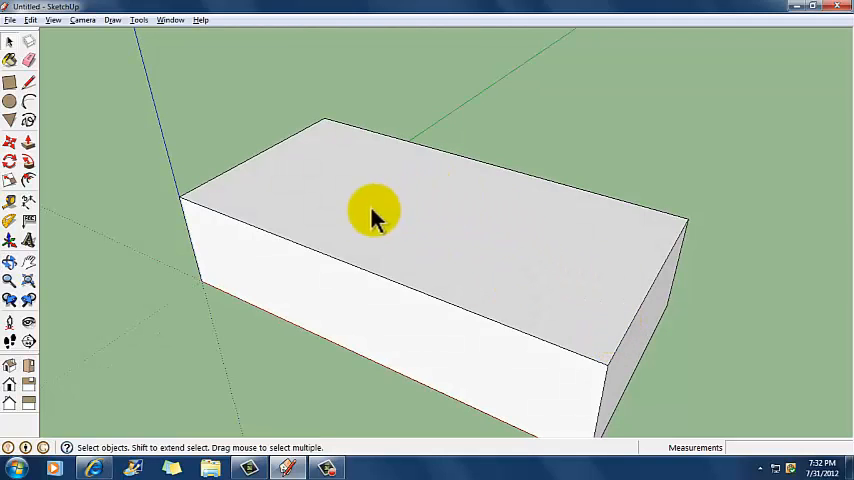
pyautogui.moveTo(432, 225)
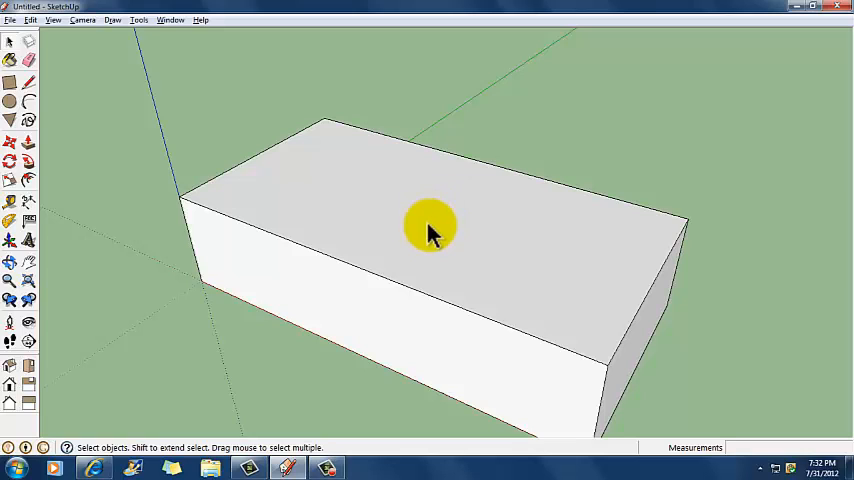
pyautogui.click(430, 225)
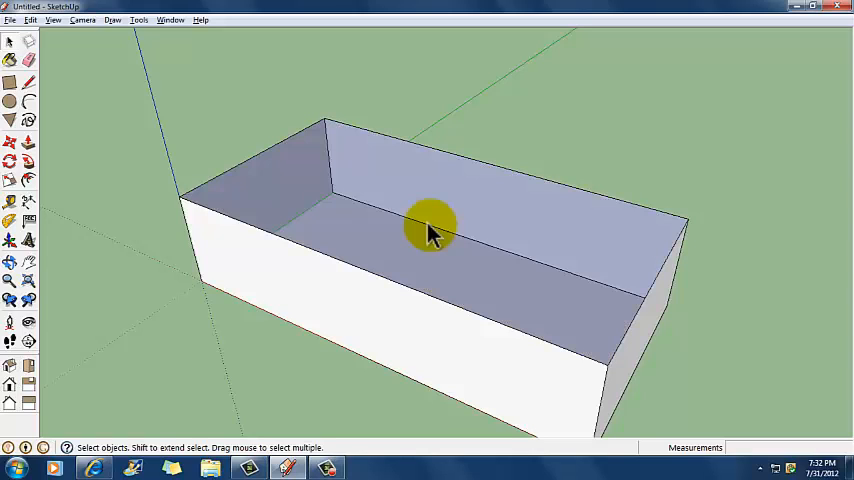
pyautogui.moveTo(30, 25)
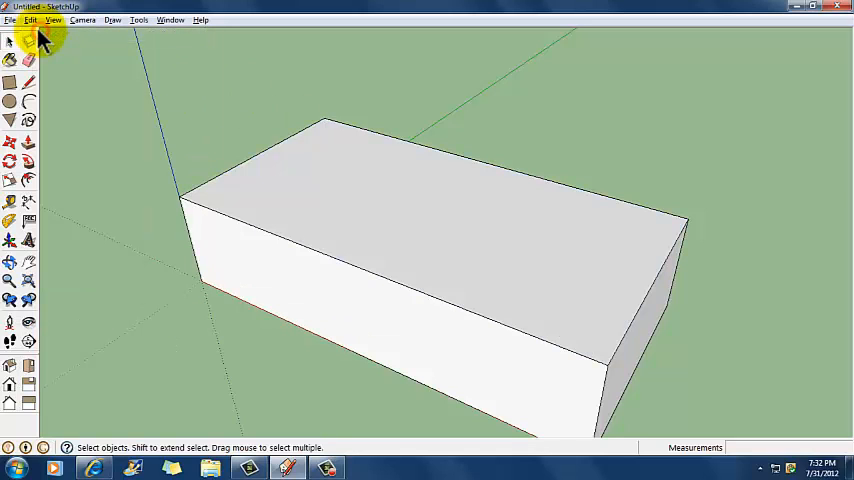
pyautogui.moveTo(363, 187)
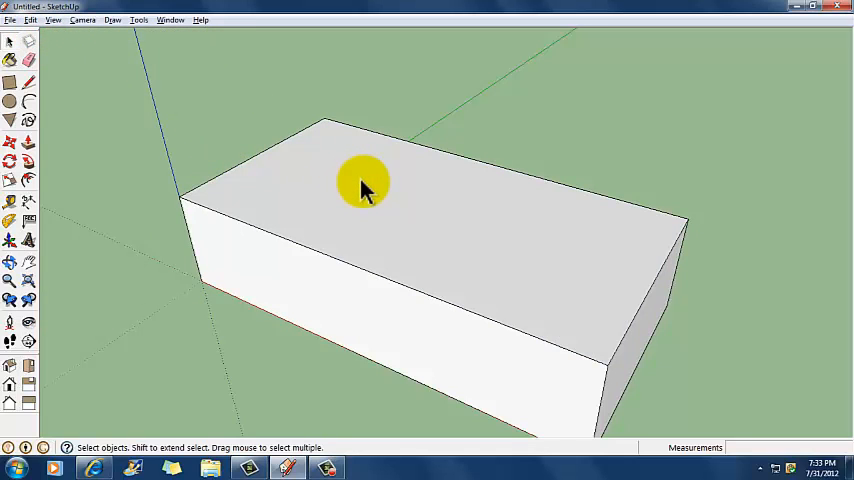
pyautogui.rightClick(363, 185)
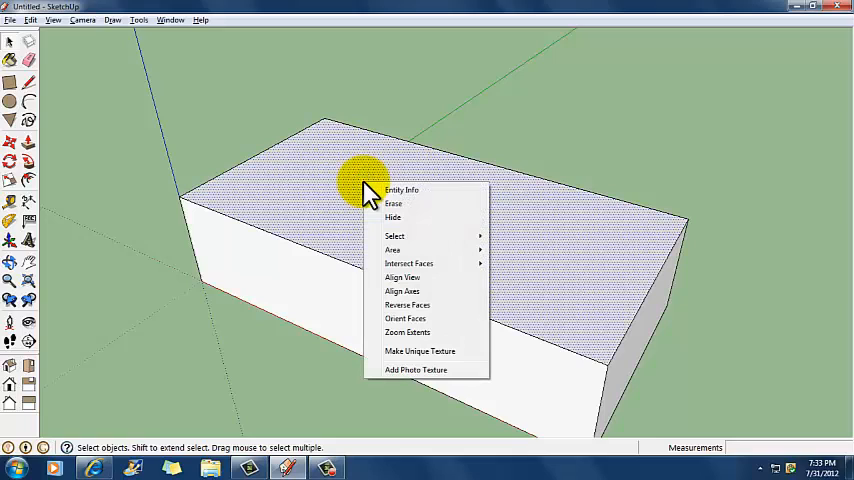
pyautogui.moveTo(413, 204)
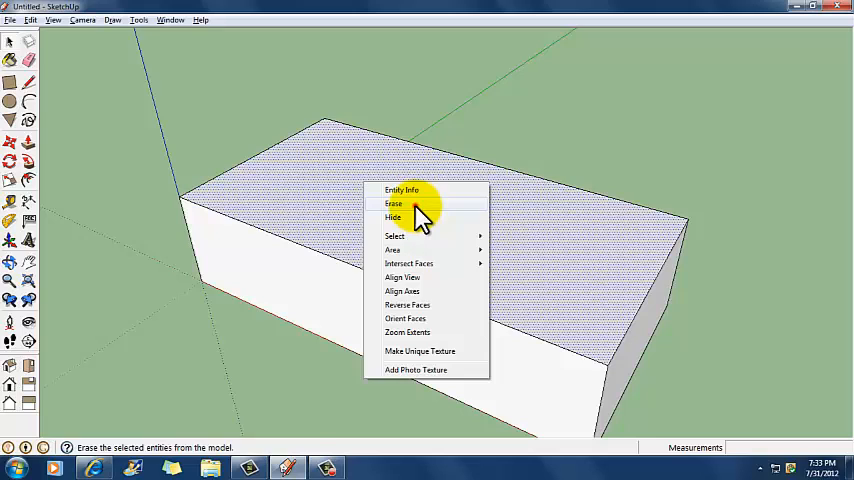
pyautogui.click(393, 203)
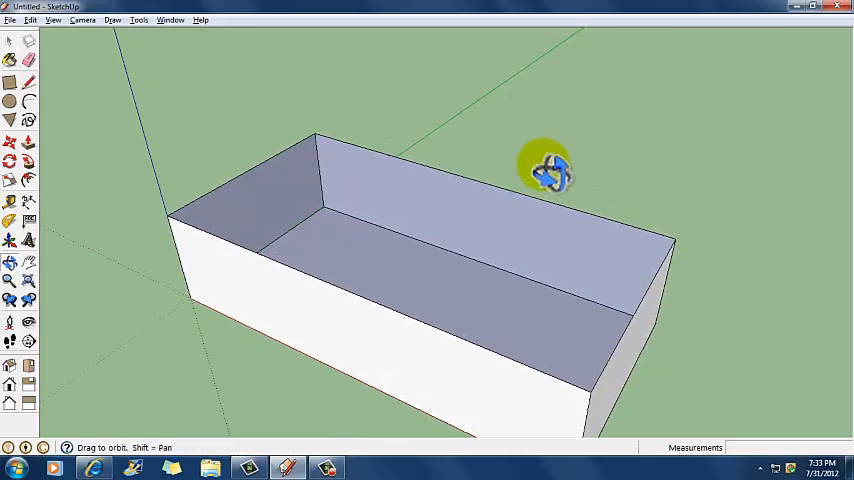
pyautogui.moveTo(545, 170); pyautogui.dragTo(250, 240)
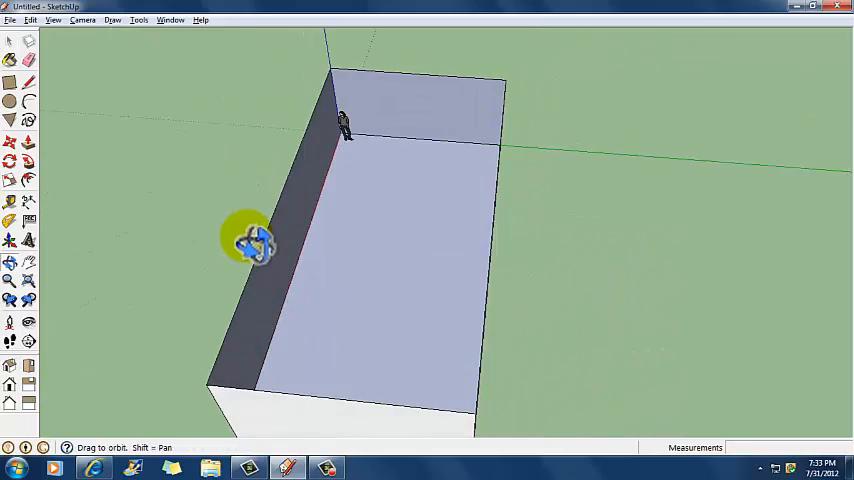
pyautogui.moveTo(255, 245); pyautogui.dragTo(615, 195)
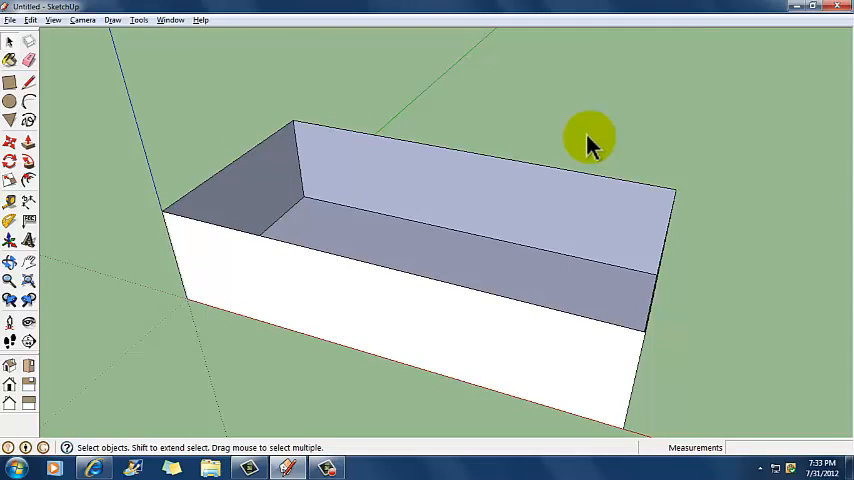
pyautogui.click(470, 155)
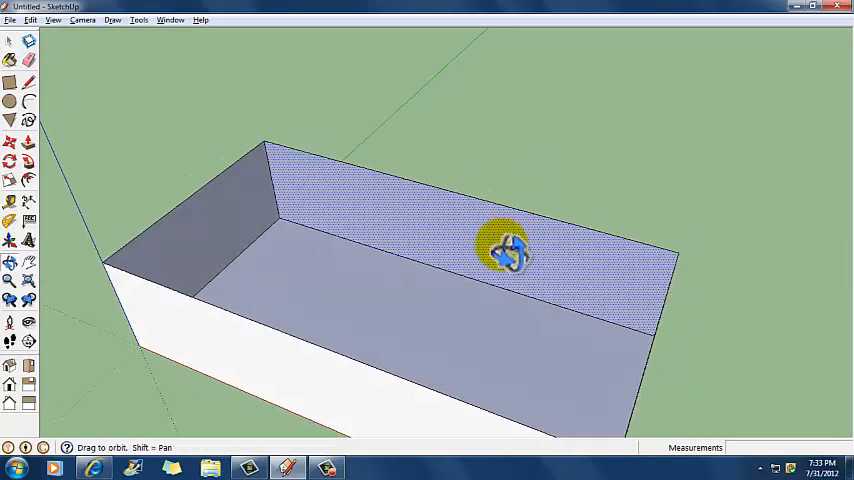
pyautogui.moveTo(505, 250); pyautogui.dragTo(490, 245)
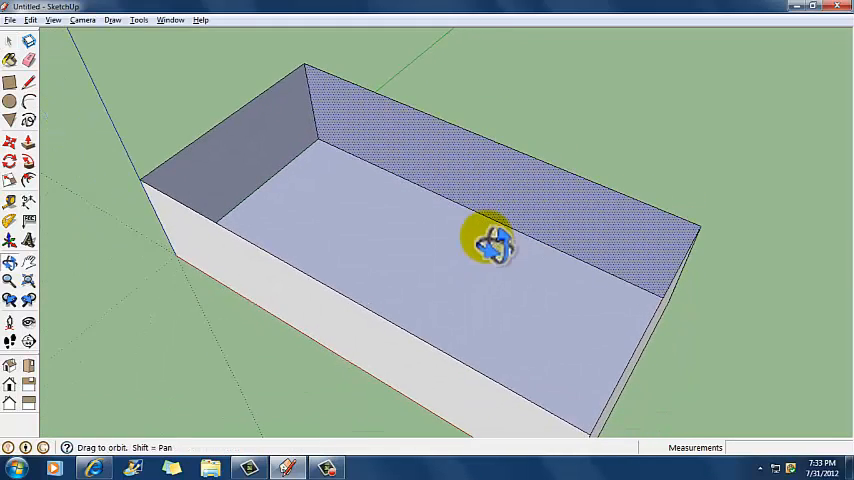
pyautogui.click(9, 41)
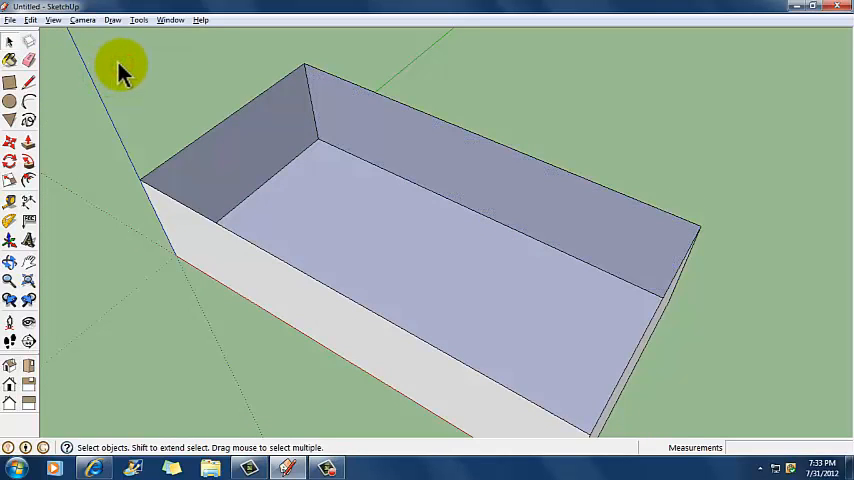
# Ctrl push-pull the end wall outward by 6 inches
pyautogui.click(28, 141)
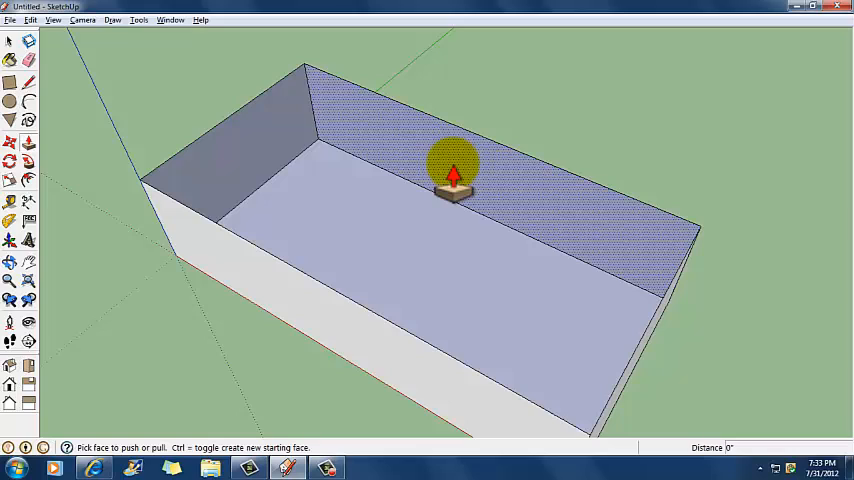
pyautogui.moveTo(468, 166)
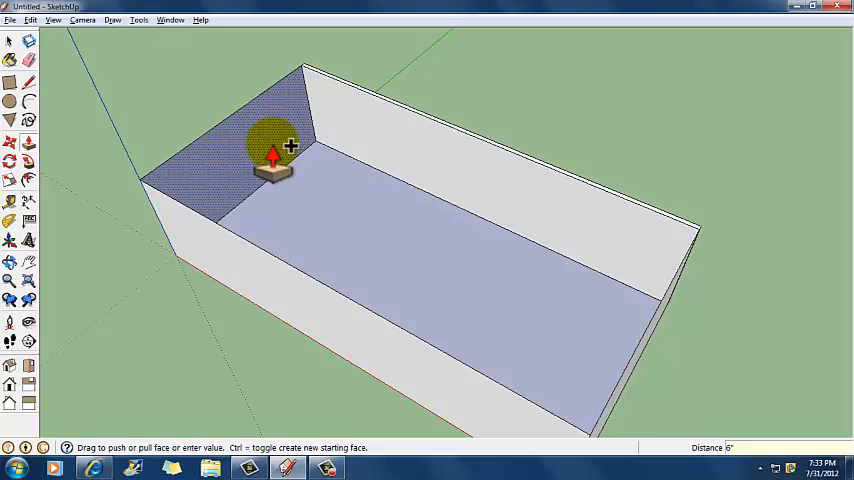
pyautogui.moveTo(272, 155); pyautogui.dragTo(295, 170)
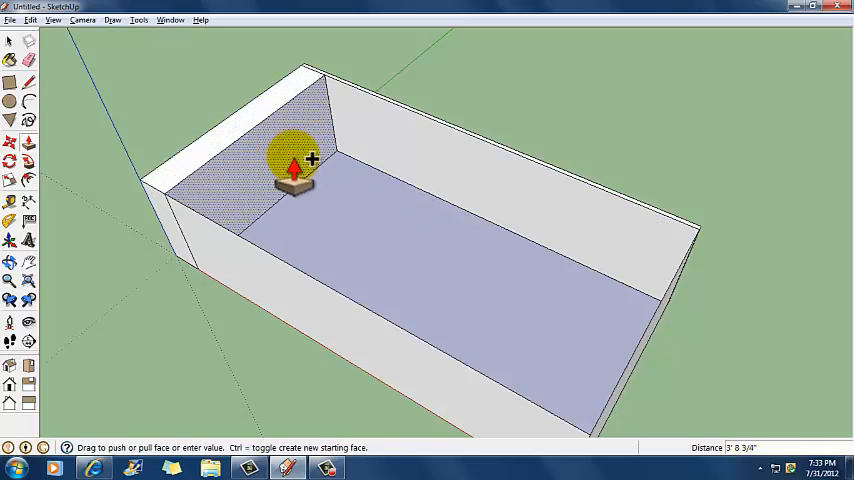
pyautogui.write('6')
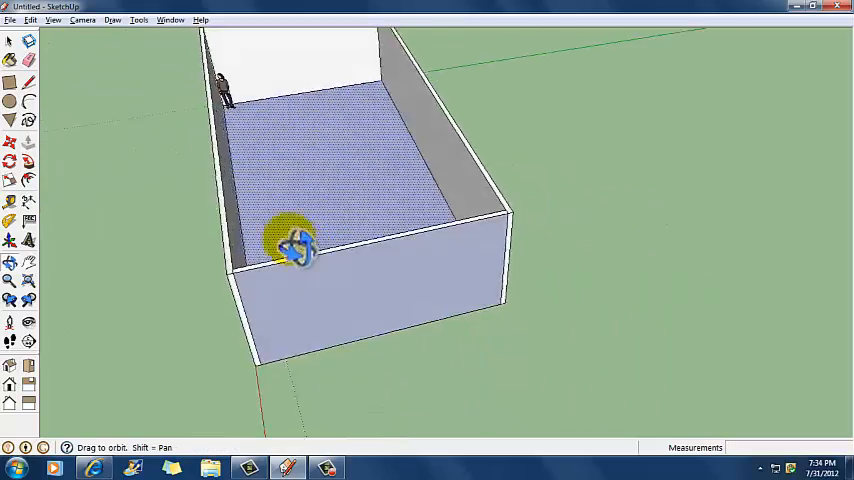
pyautogui.moveTo(295, 245); pyautogui.dragTo(320, 260)
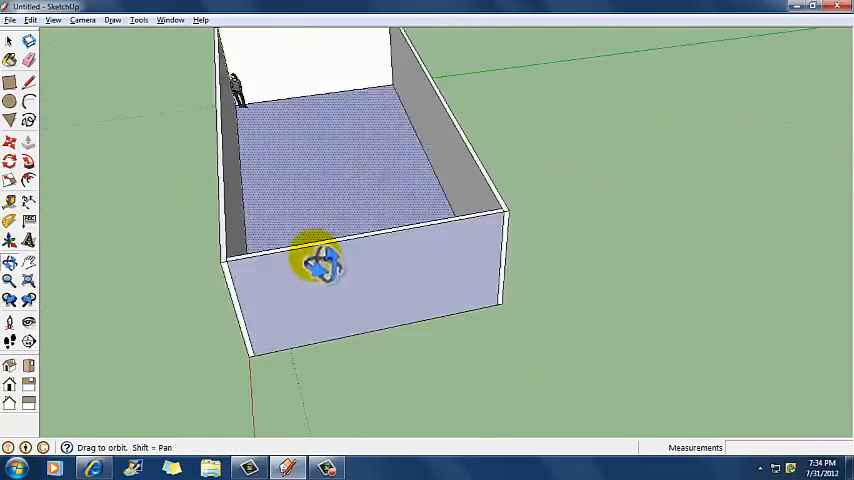
pyautogui.moveTo(320, 265); pyautogui.dragTo(435, 290)
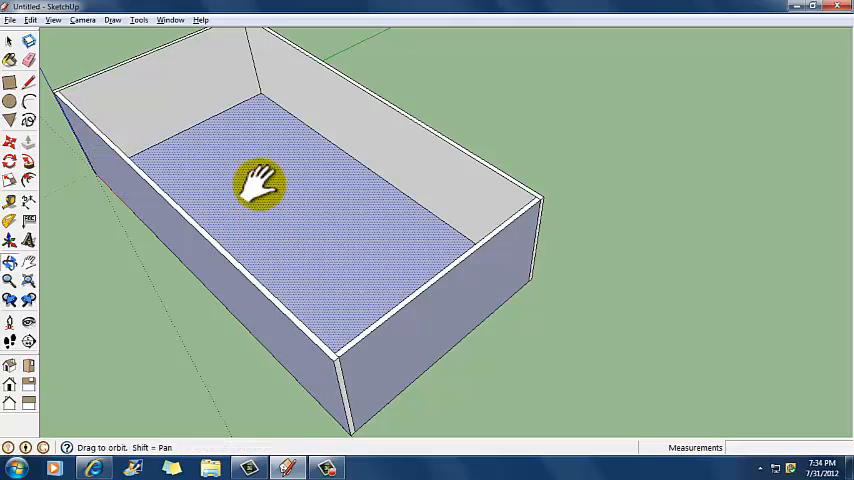
pyautogui.moveTo(260, 185); pyautogui.dragTo(480, 250)
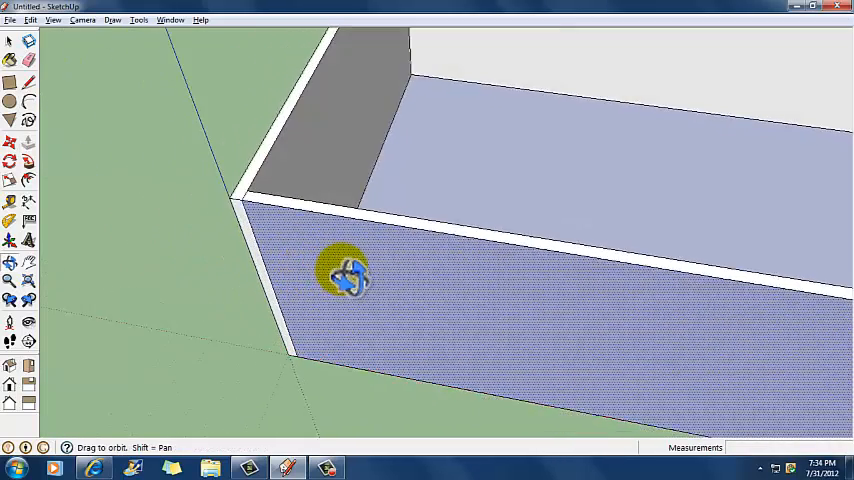
pyautogui.moveTo(345, 278); pyautogui.dragTo(545, 232)
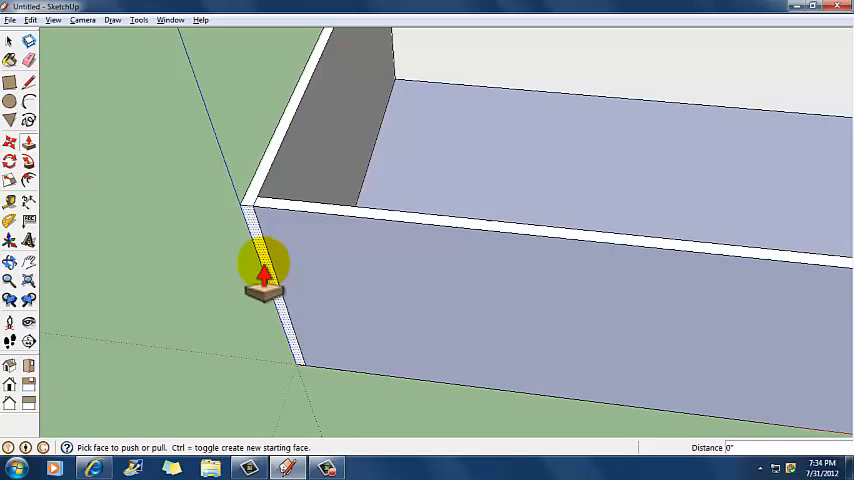
# Pull the thin corner wall end out, then back flush with the adjoining wall
pyautogui.moveTo(265, 265); pyautogui.dragTo(215, 345)
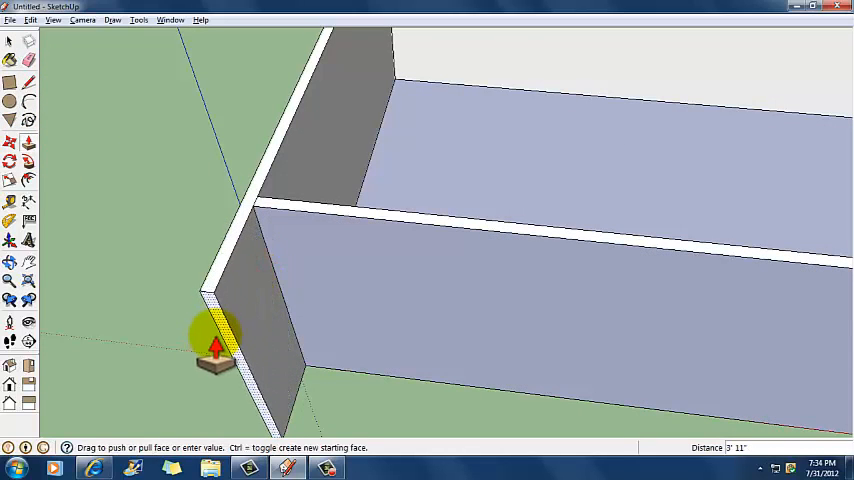
pyautogui.moveTo(215, 345); pyautogui.dragTo(270, 275)
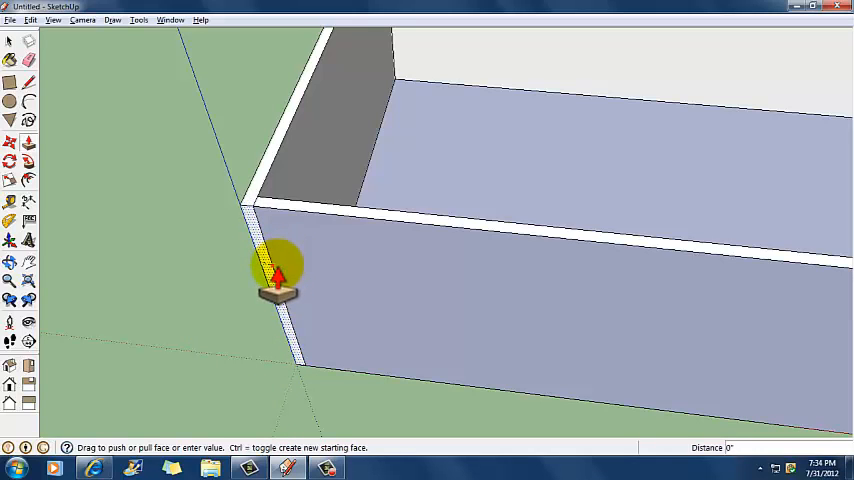
pyautogui.moveTo(185, 330)
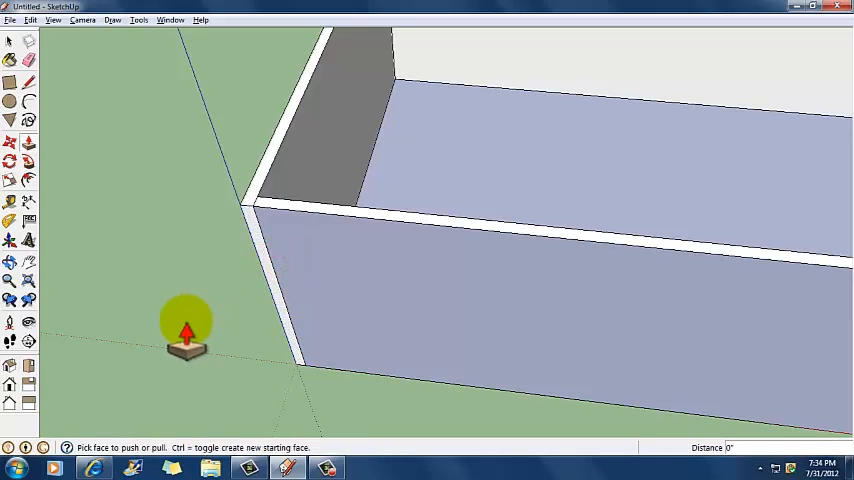
pyautogui.moveTo(137, 265)
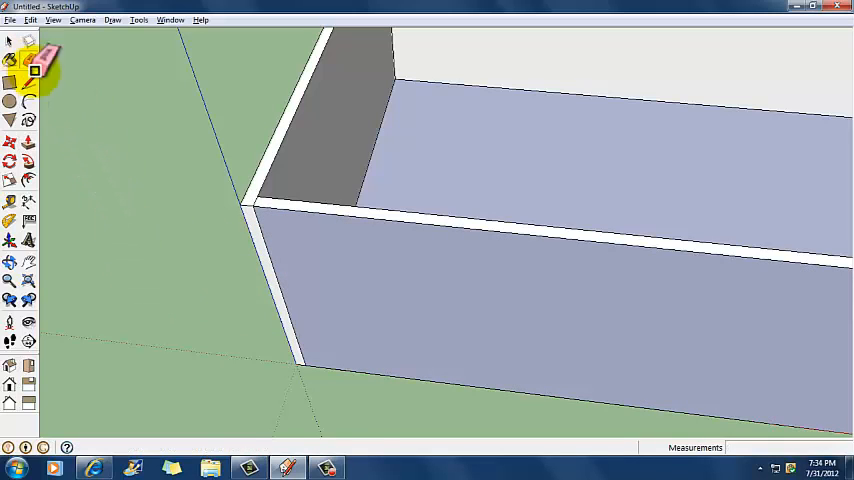
# Erase the leftover corner edge, then orbit toward the room's far corner
pyautogui.click(30, 70)
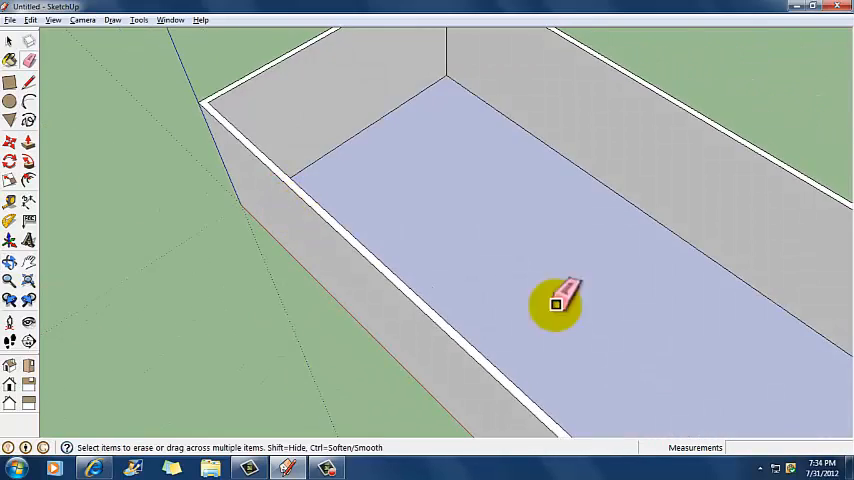
pyautogui.moveTo(560, 305); pyautogui.dragTo(275, 280)
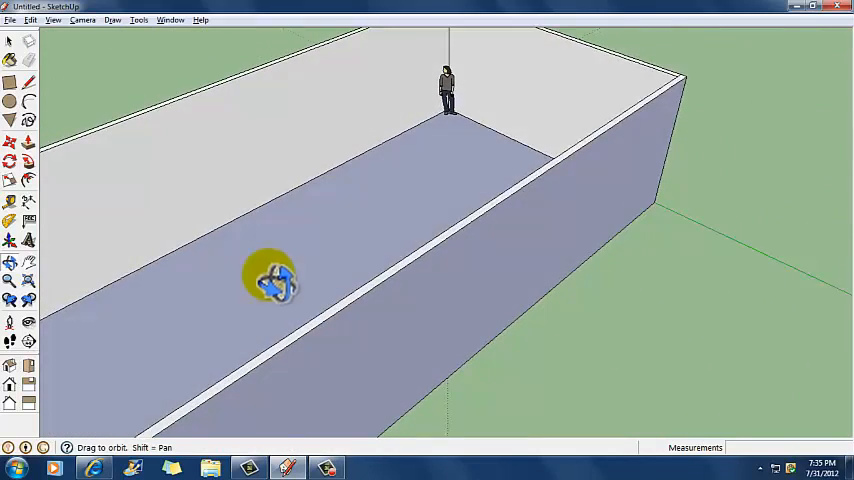
pyautogui.moveTo(270, 280); pyautogui.dragTo(680, 170)
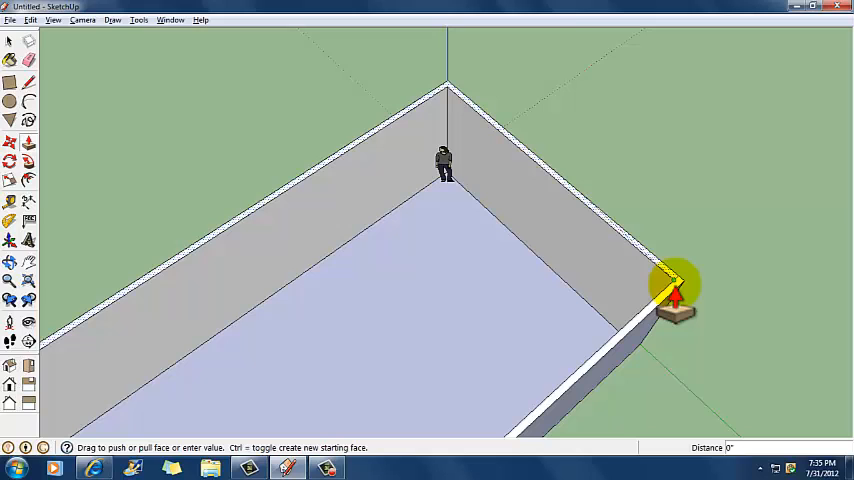
# Pull the thin wall end flush at the far corner and ready the Eraser
pyautogui.moveTo(675, 290); pyautogui.dragTo(640, 200)
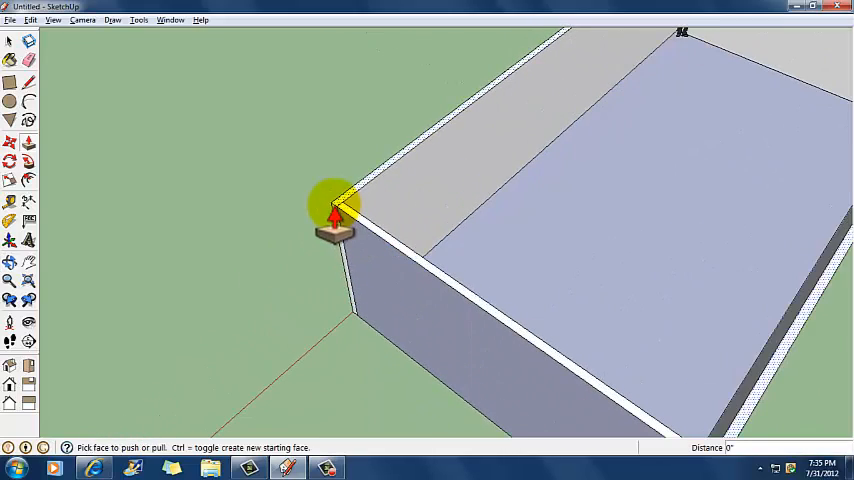
pyautogui.click(29, 62)
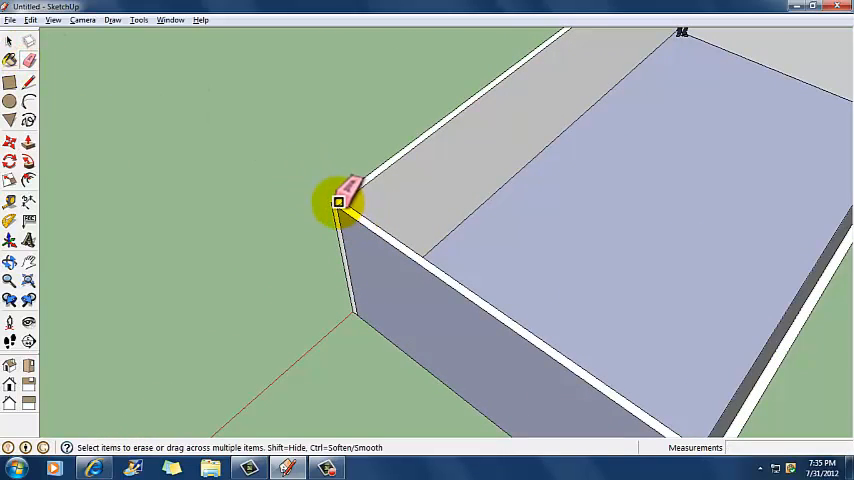